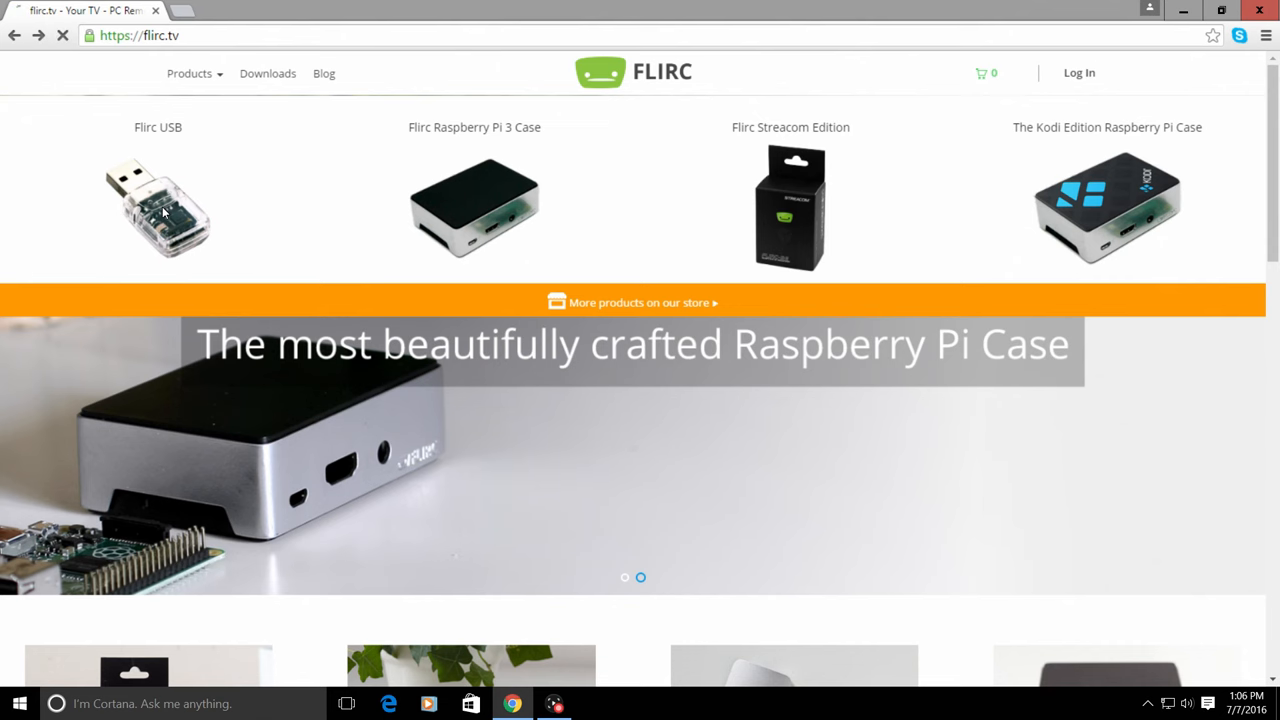
Open the Flirc USB product page and scroll down to Built in Pairing Profiles.
left_click(165, 210)
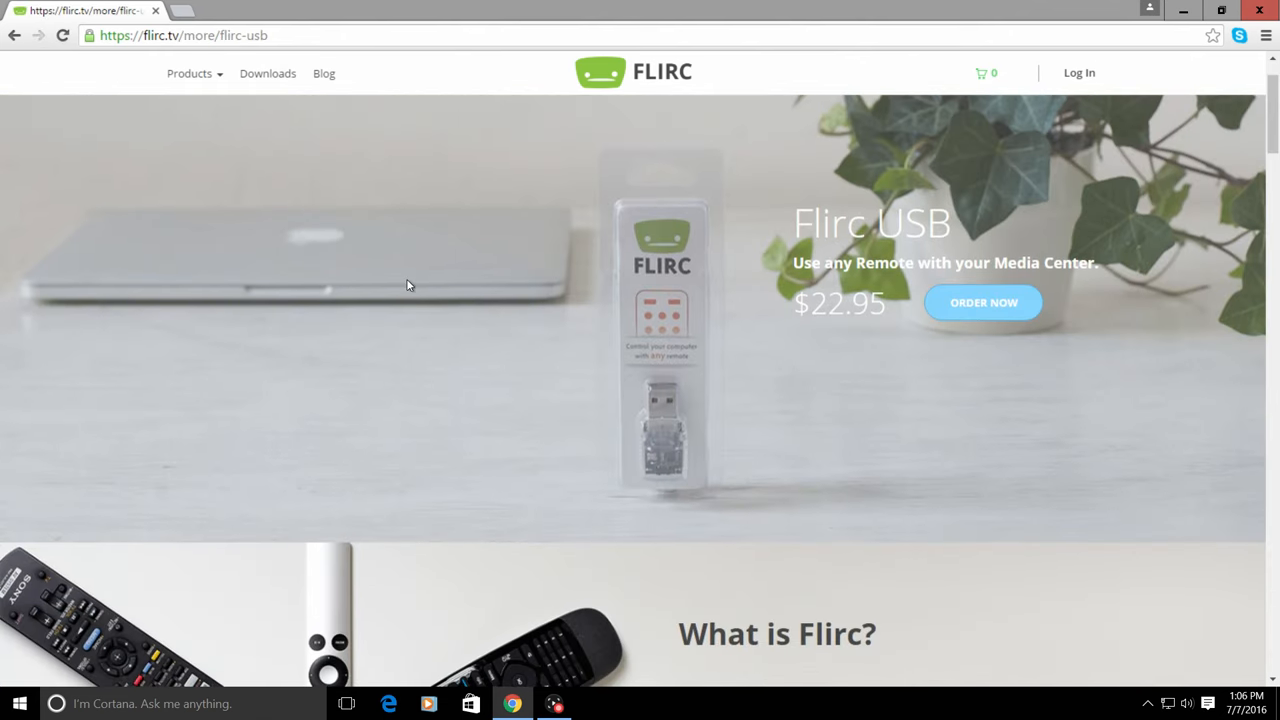
scroll("down", 3)
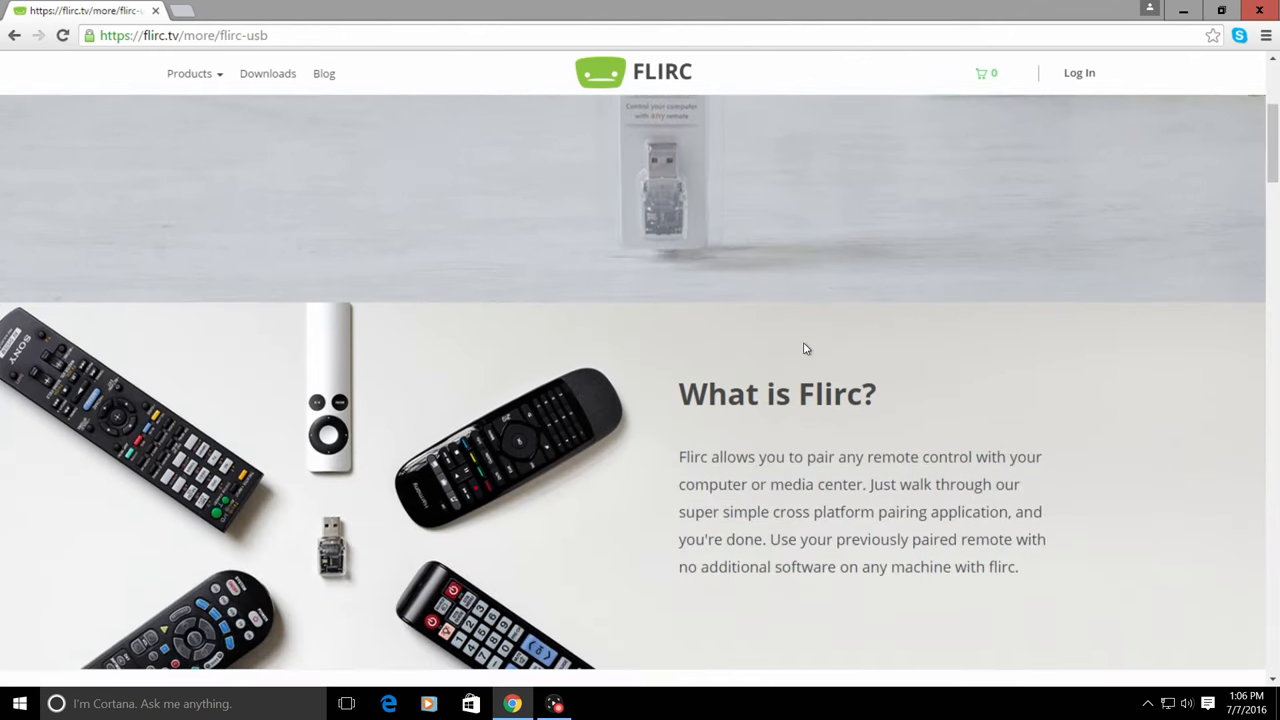
scroll("down", 3)
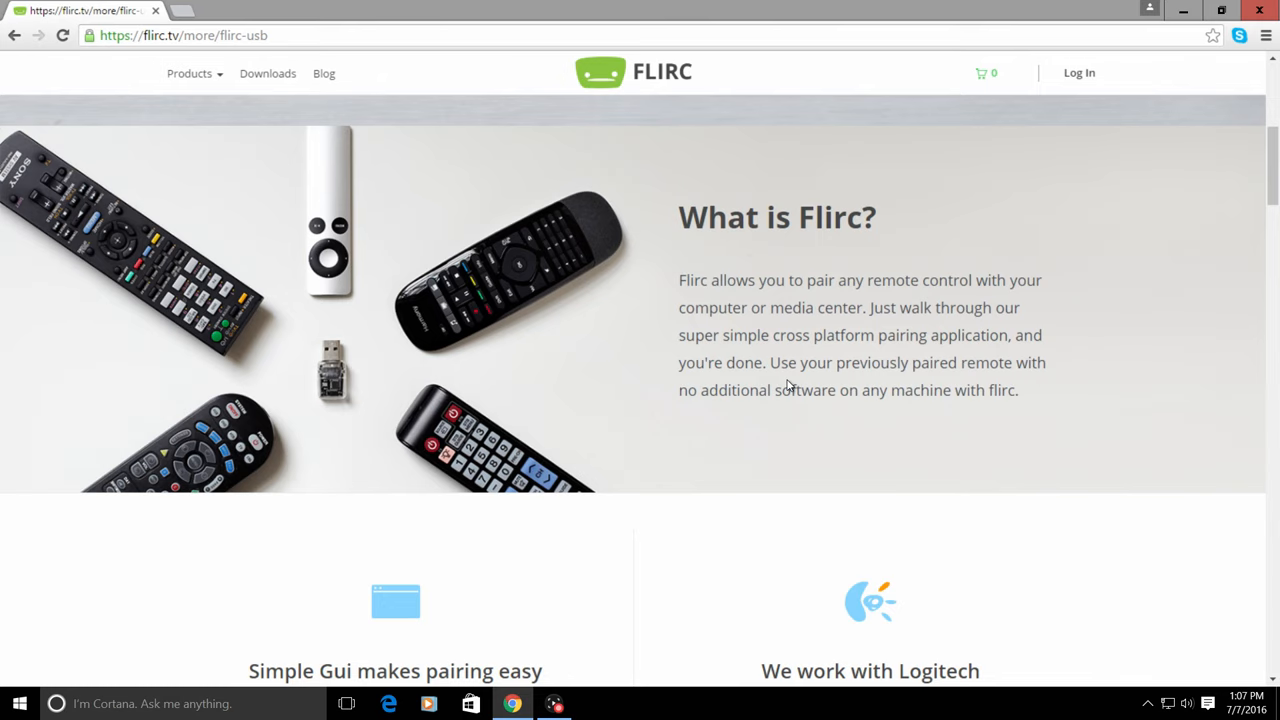
scroll("down", 3)
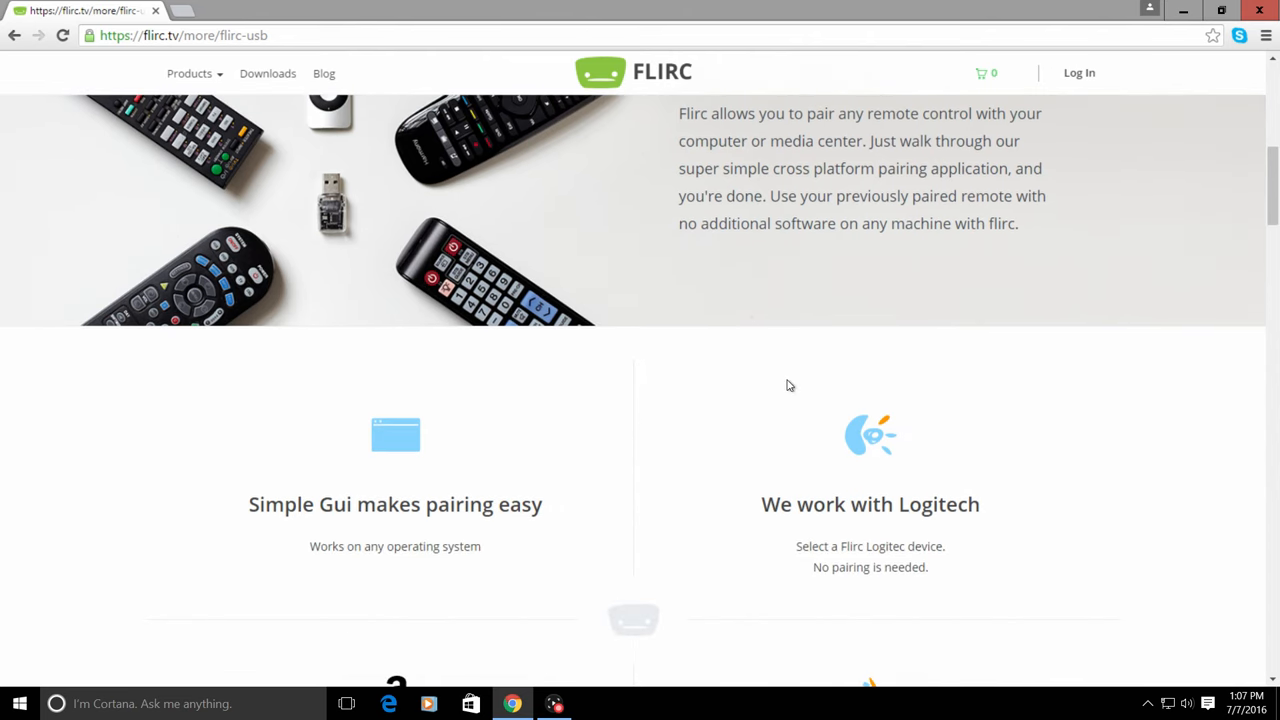
scroll("down", 3)
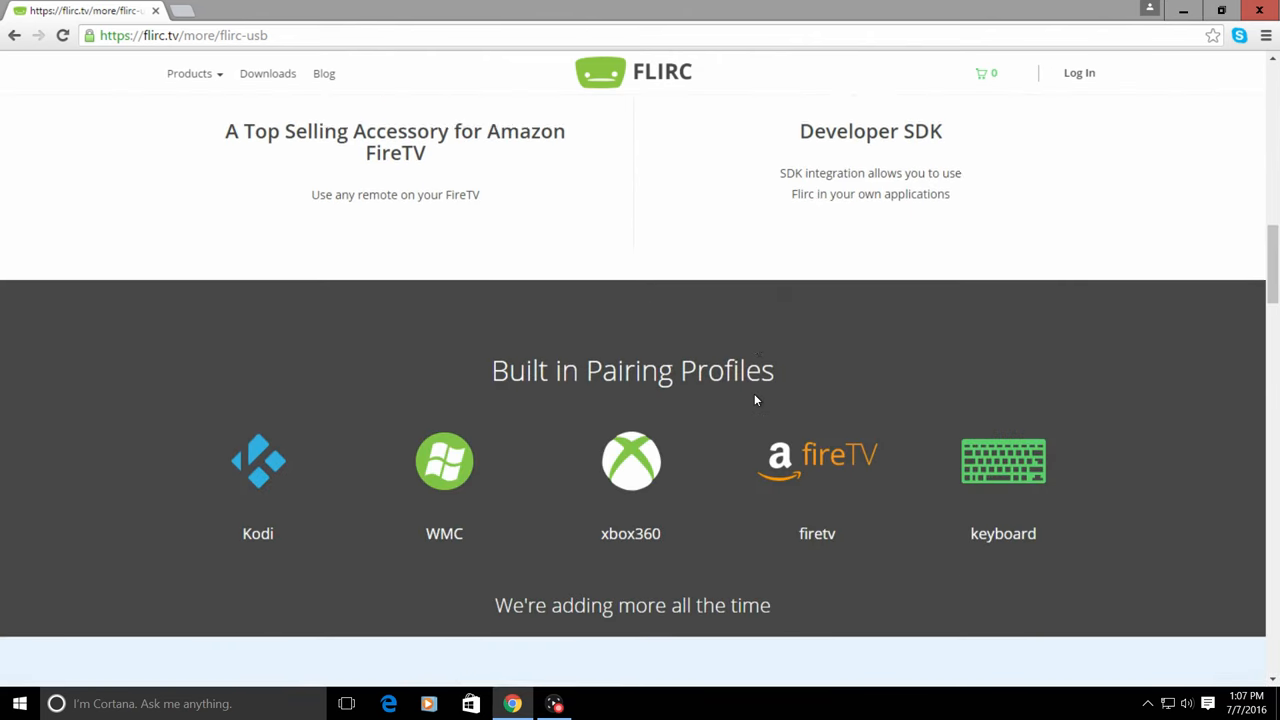
scroll("down", 3)
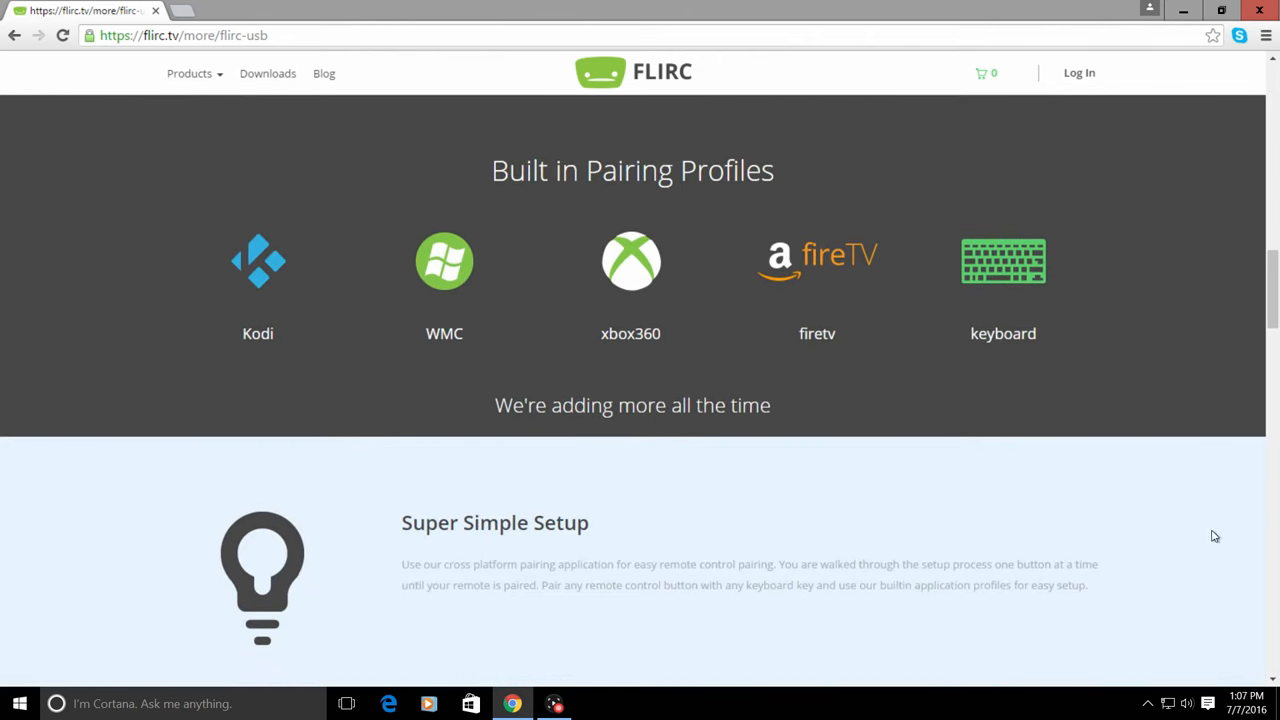
mouse_move(812, 517)
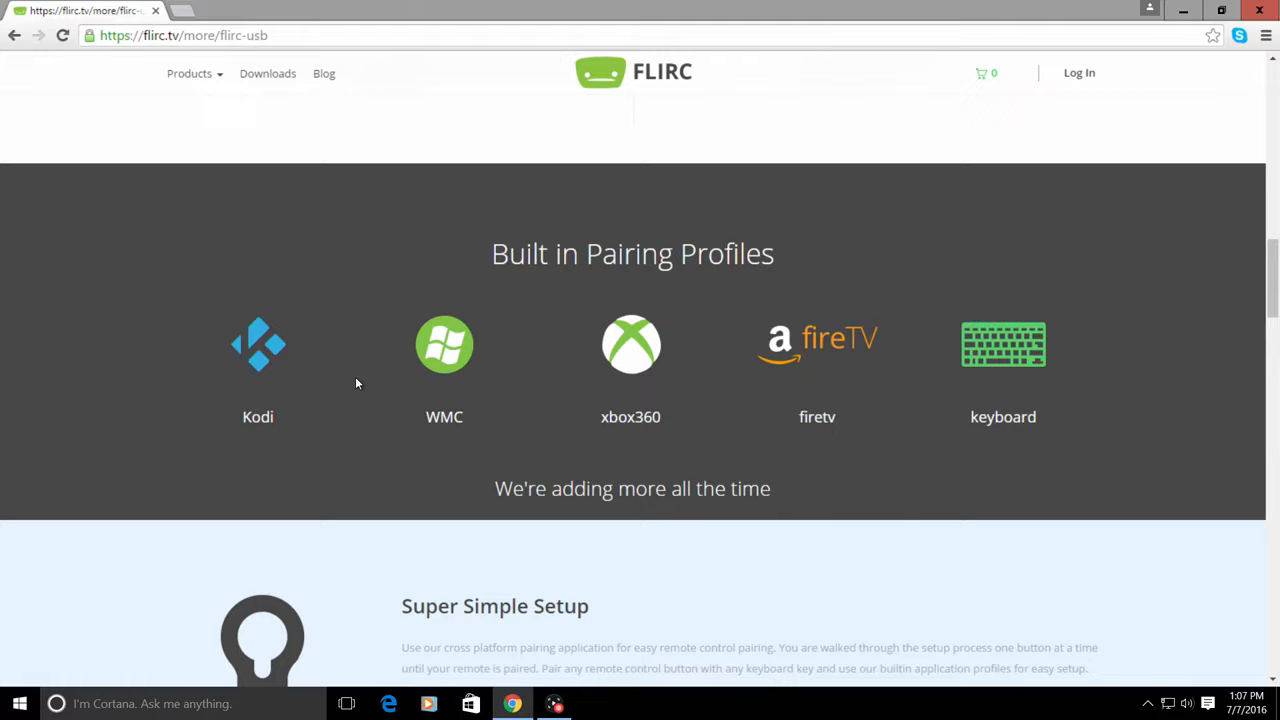
Preview the Kodi and WMC pairing profiles, then go to the software downloads page.
left_click(257, 345)
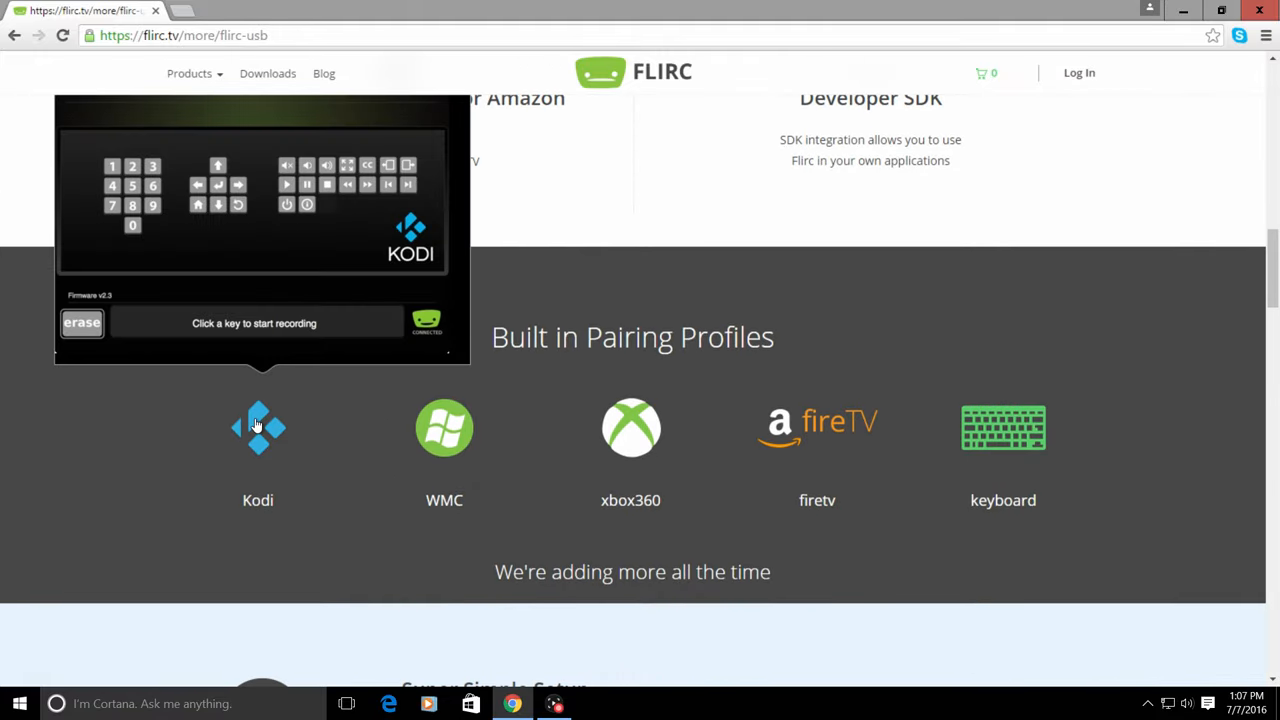
left_click(444, 428)
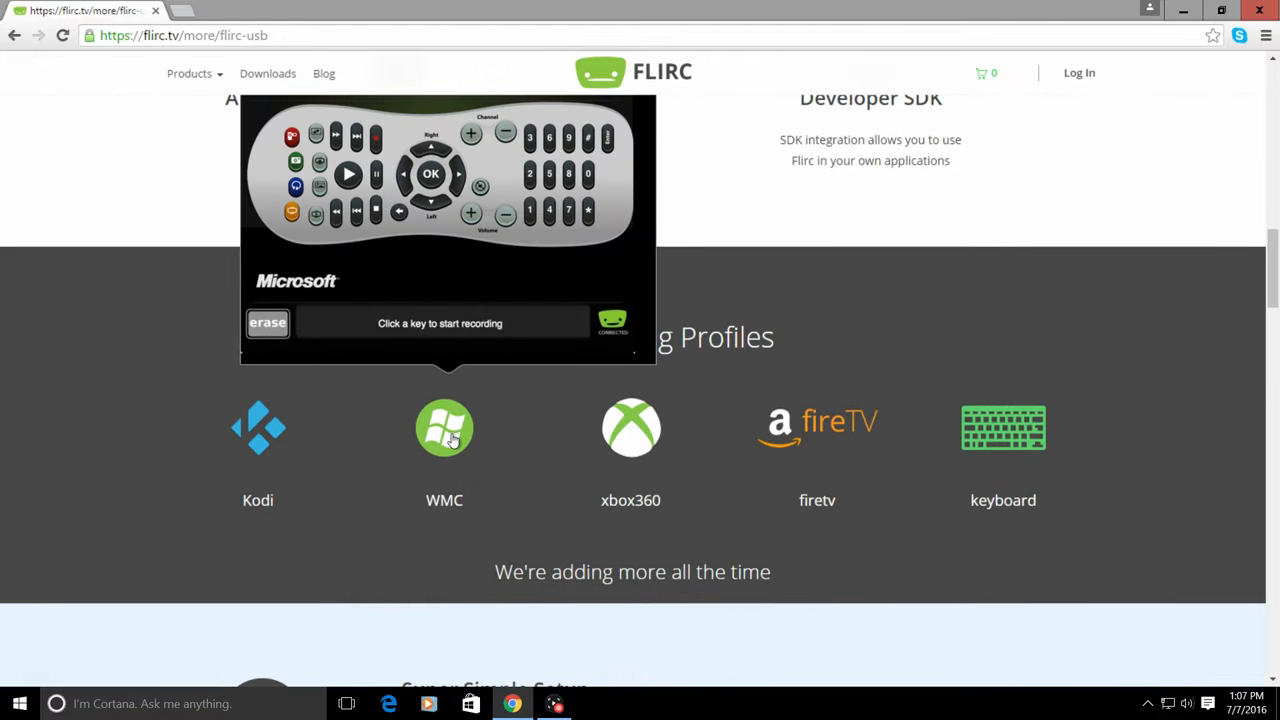
left_click(630, 428)
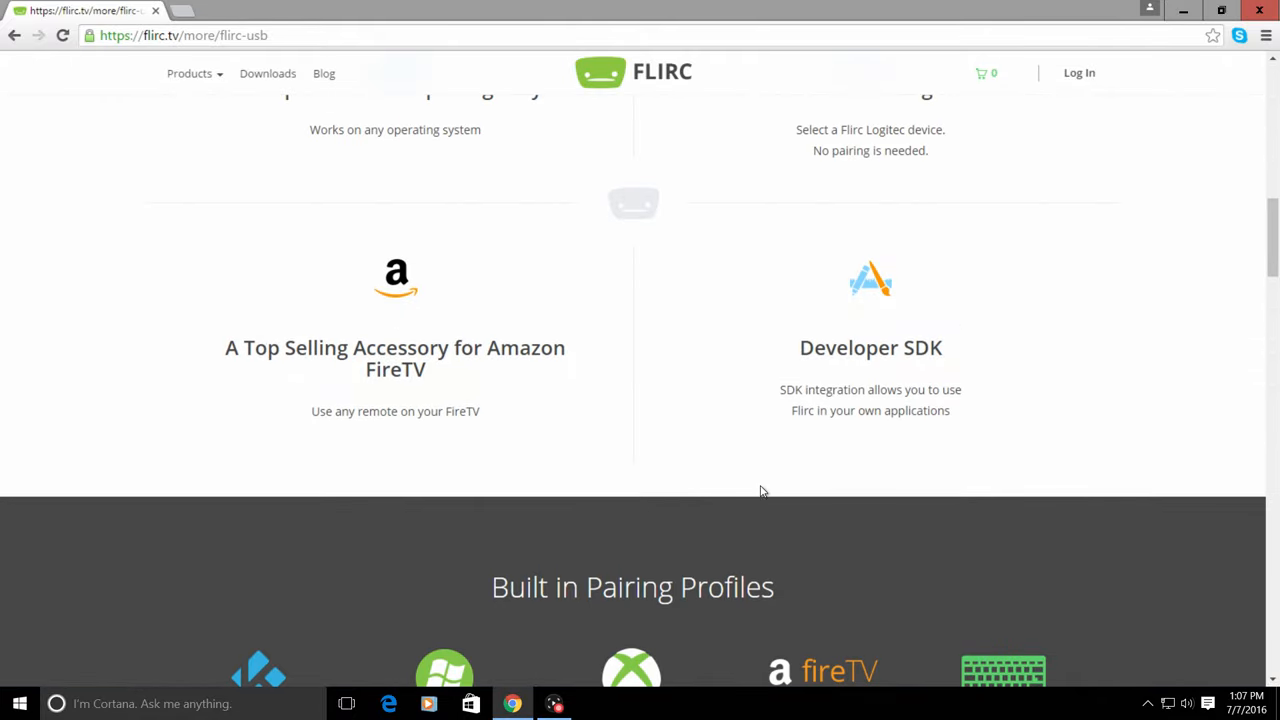
left_click(267, 73)
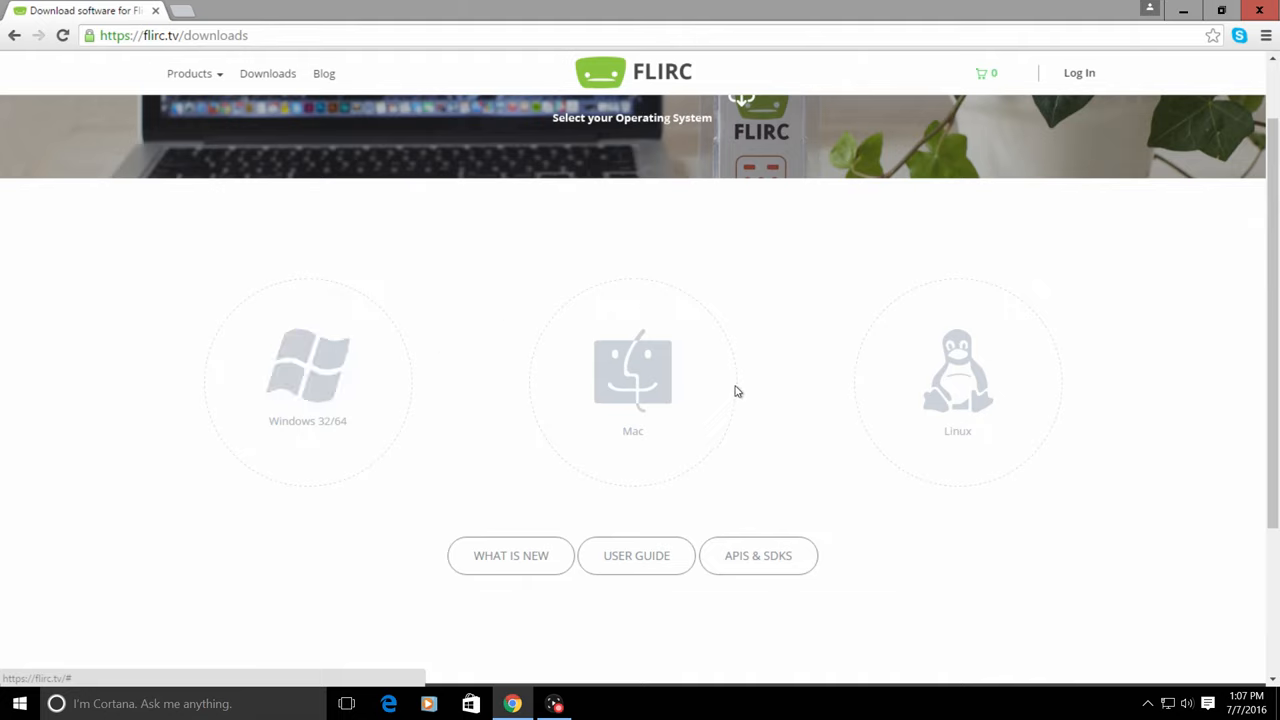
mouse_move(1094, 415)
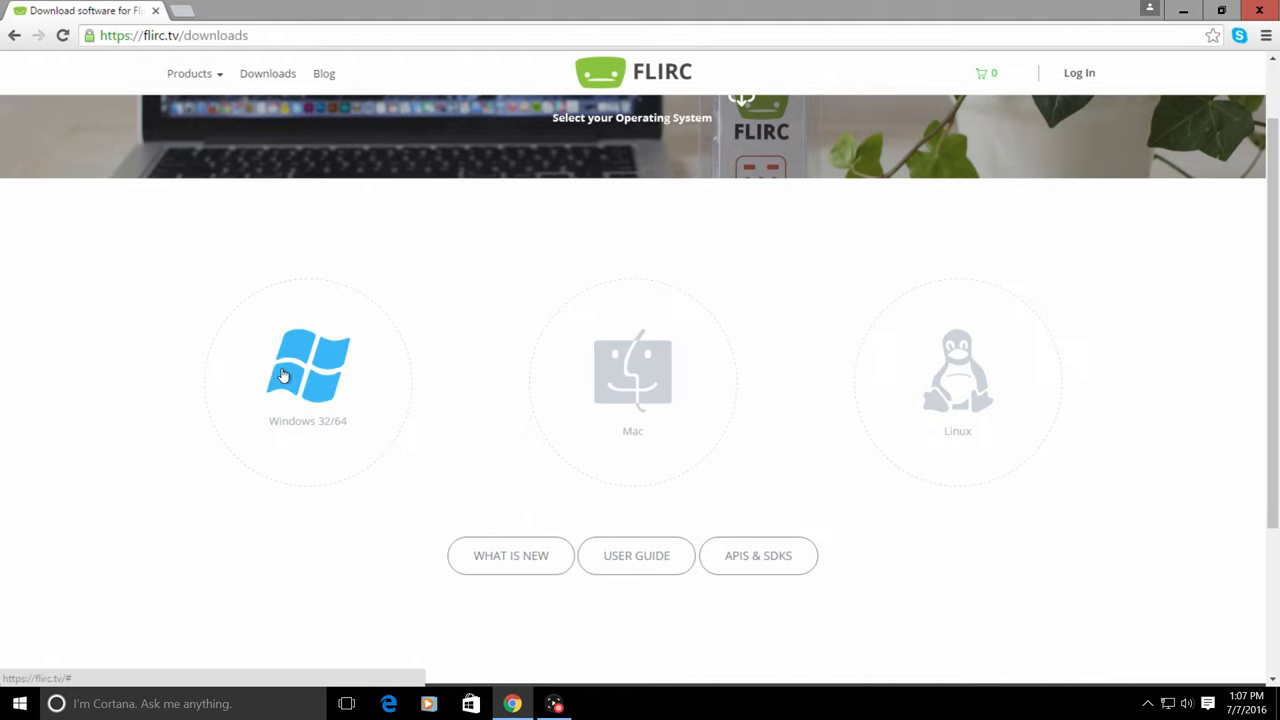
mouse_move(410, 349)
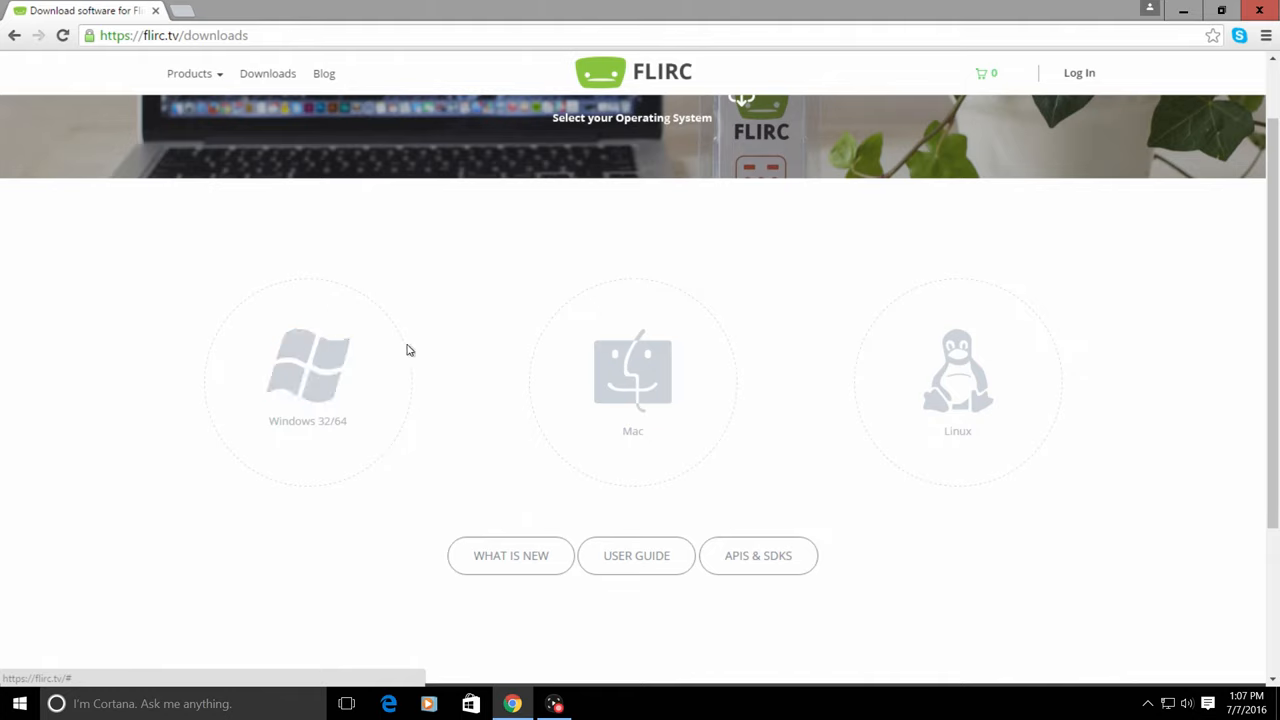
mouse_move(611, 384)
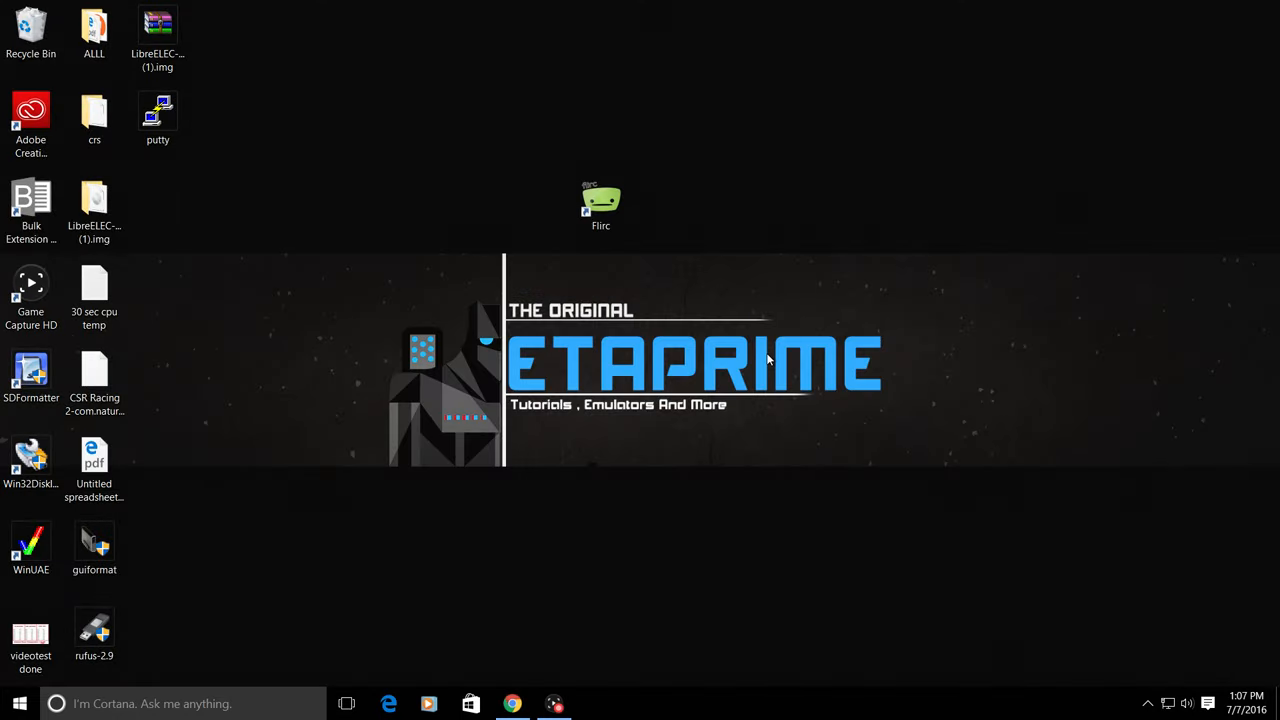
Launch Flirc from the desktop shortcut, showing a connected device with firmware v3.6.
left_click(603, 200)
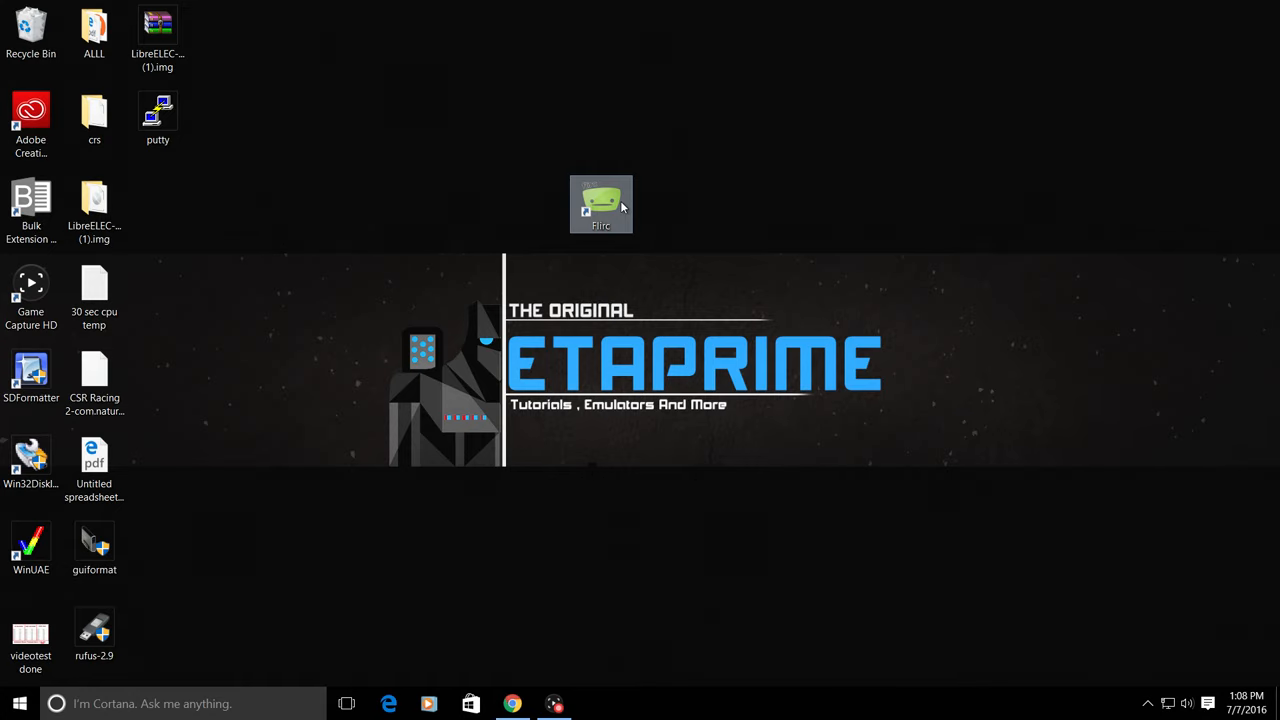
double_click(601, 197)
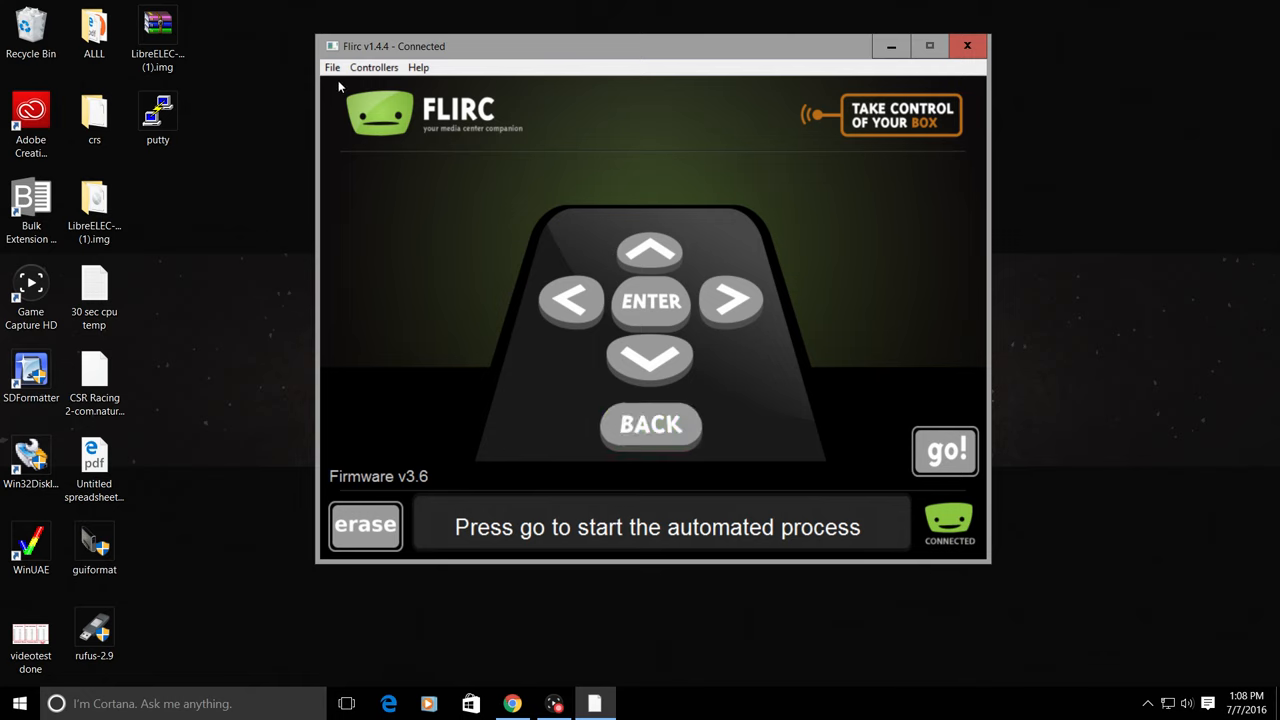
Select the Kodi controller profile from the Controllers menu.
left_click(332, 67)
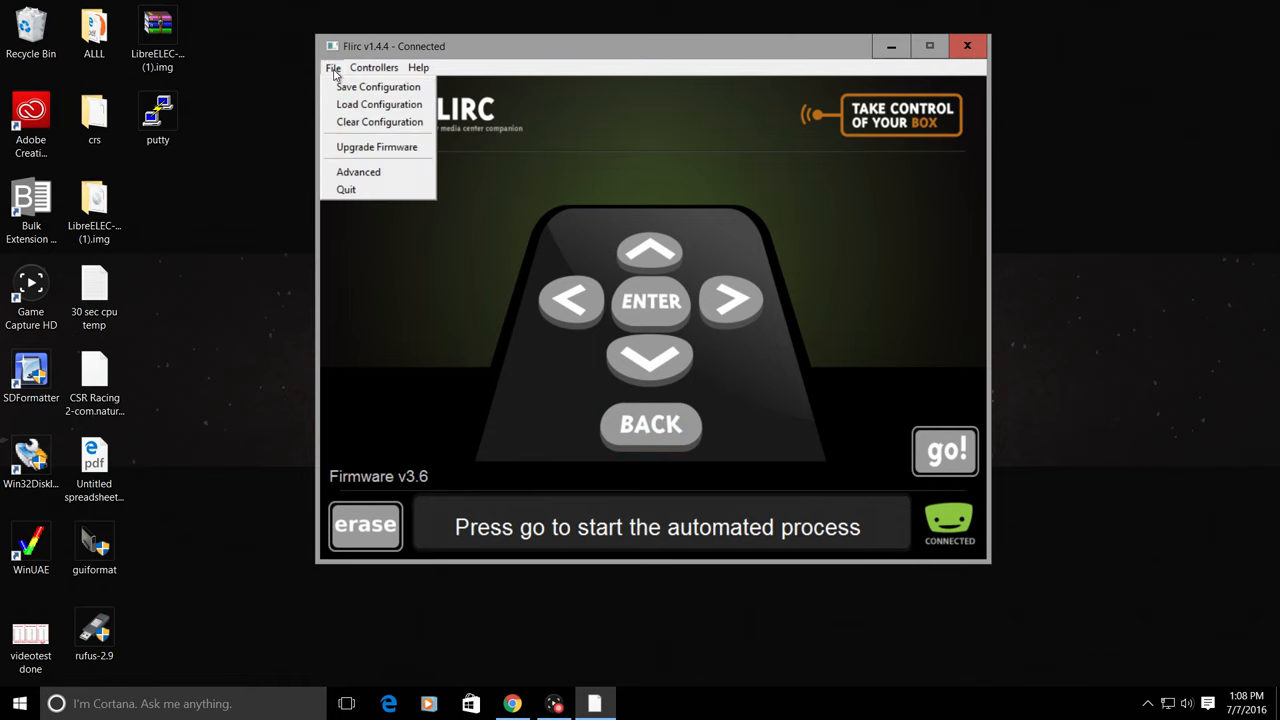
left_click(375, 67)
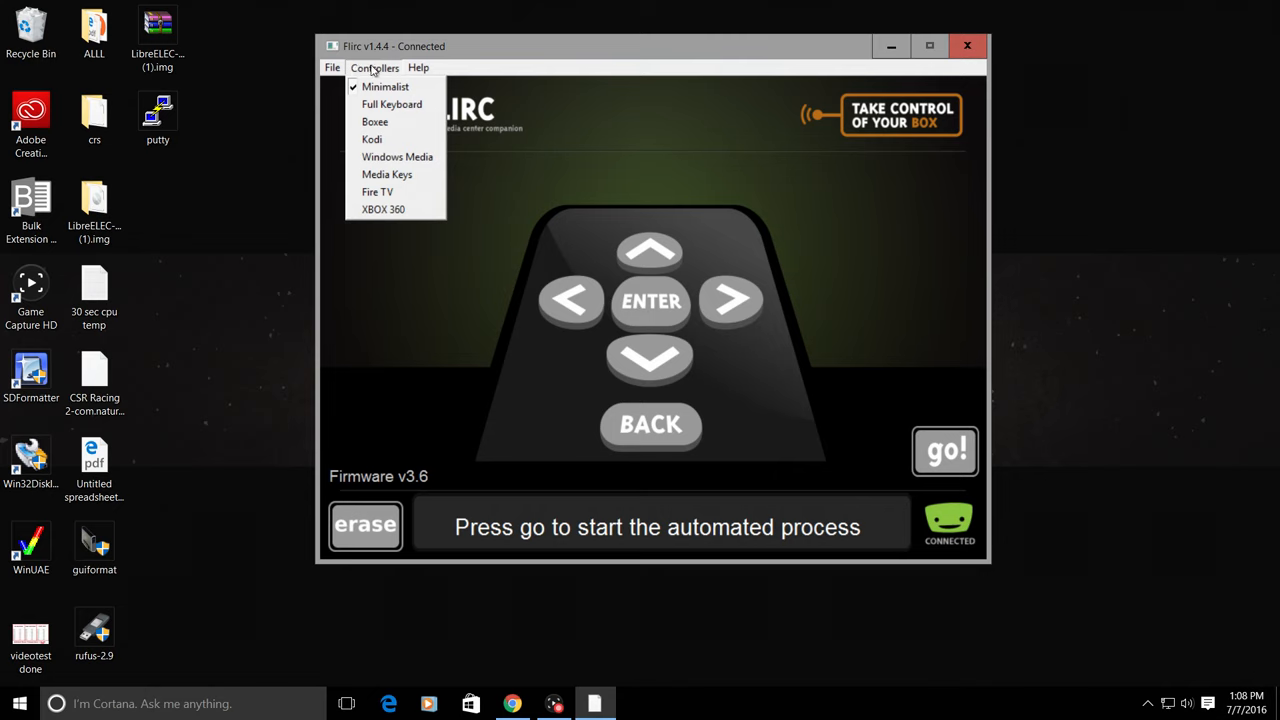
left_click(374, 139)
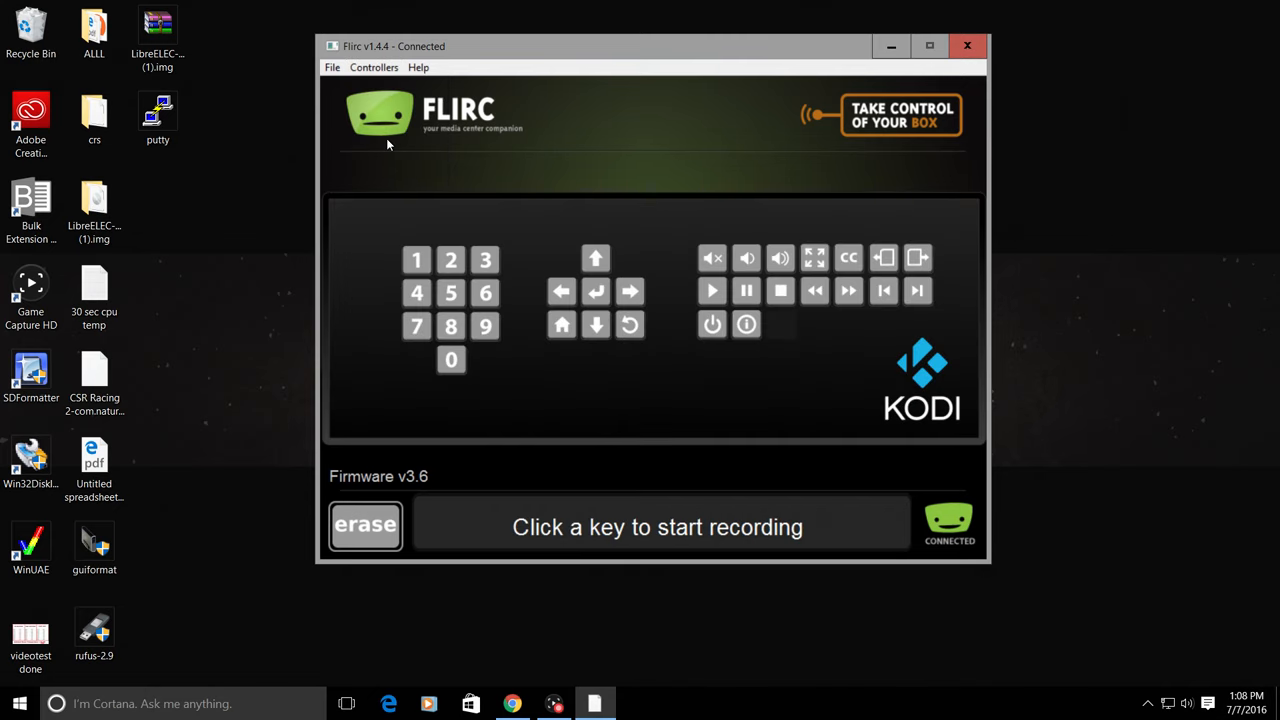
mouse_move(578, 431)
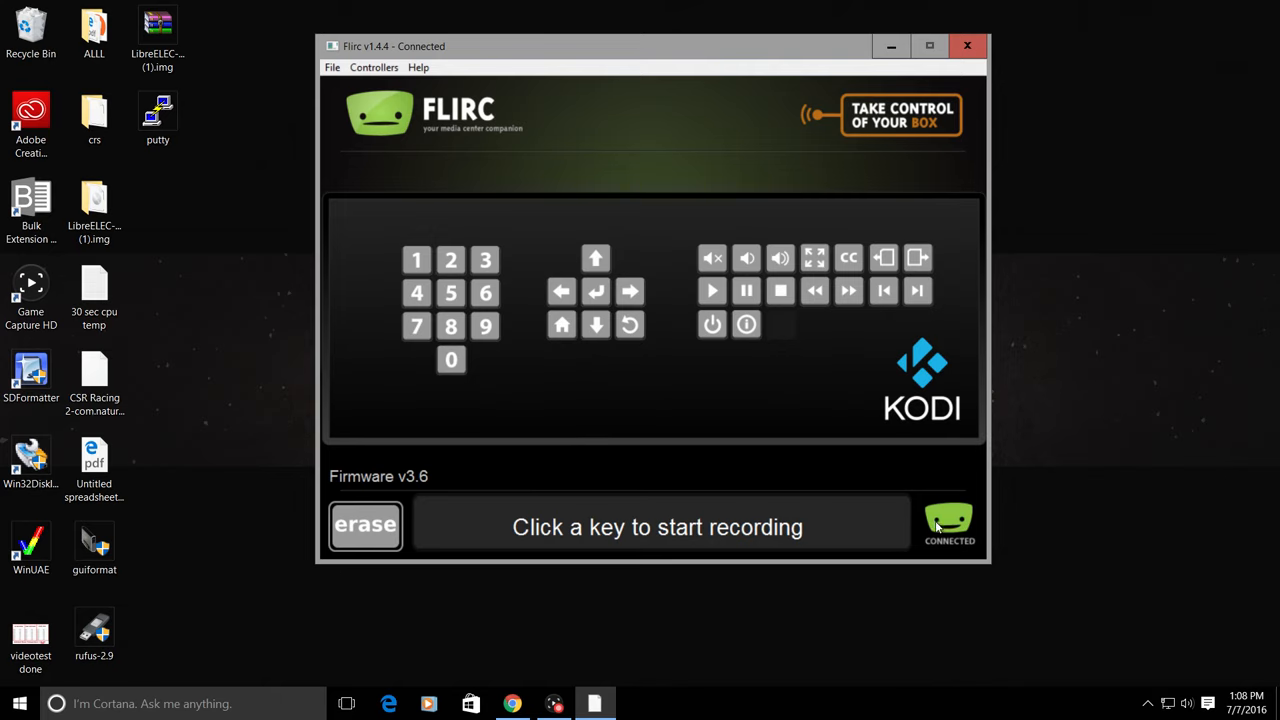
mouse_move(979, 546)
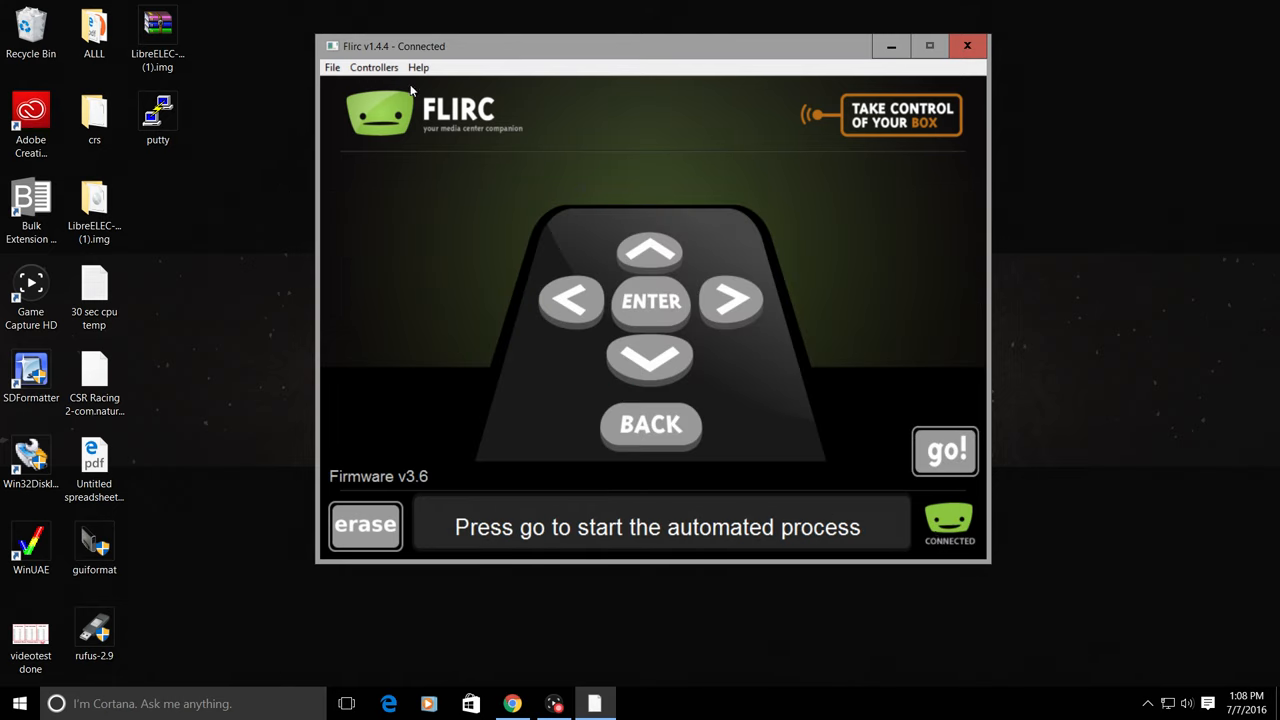
left_click(374, 67)
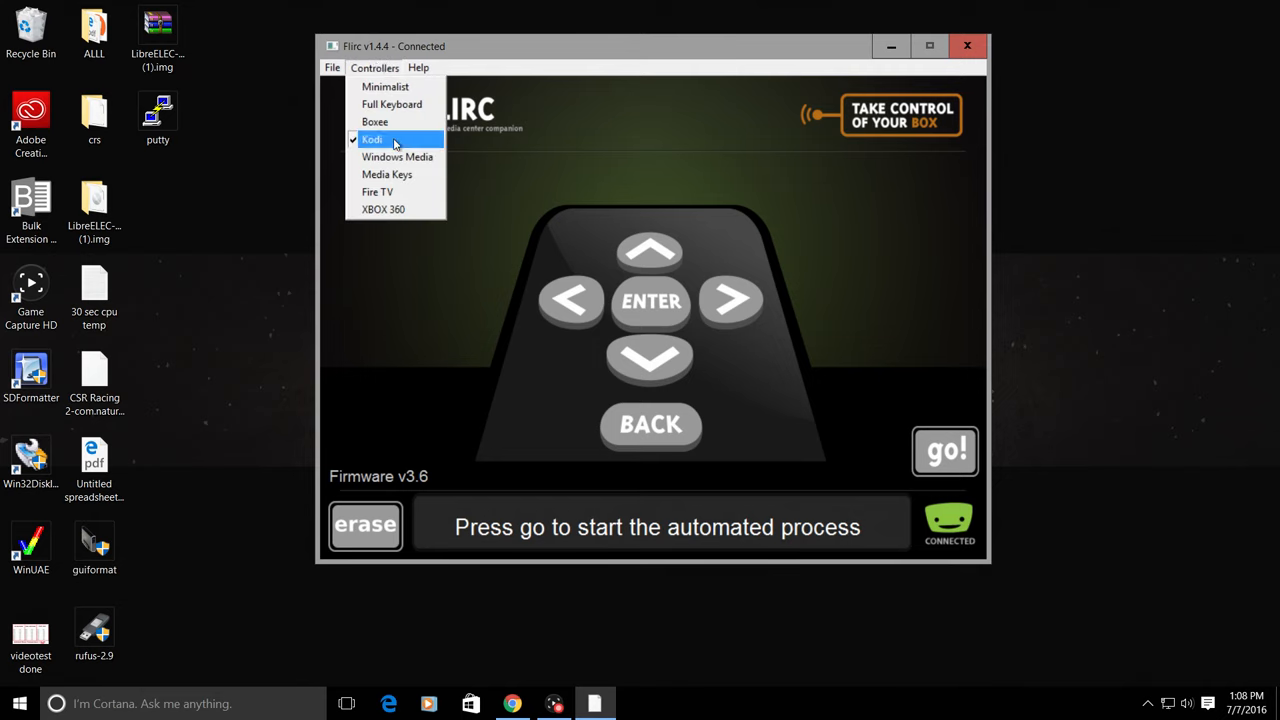
left_click(375, 139)
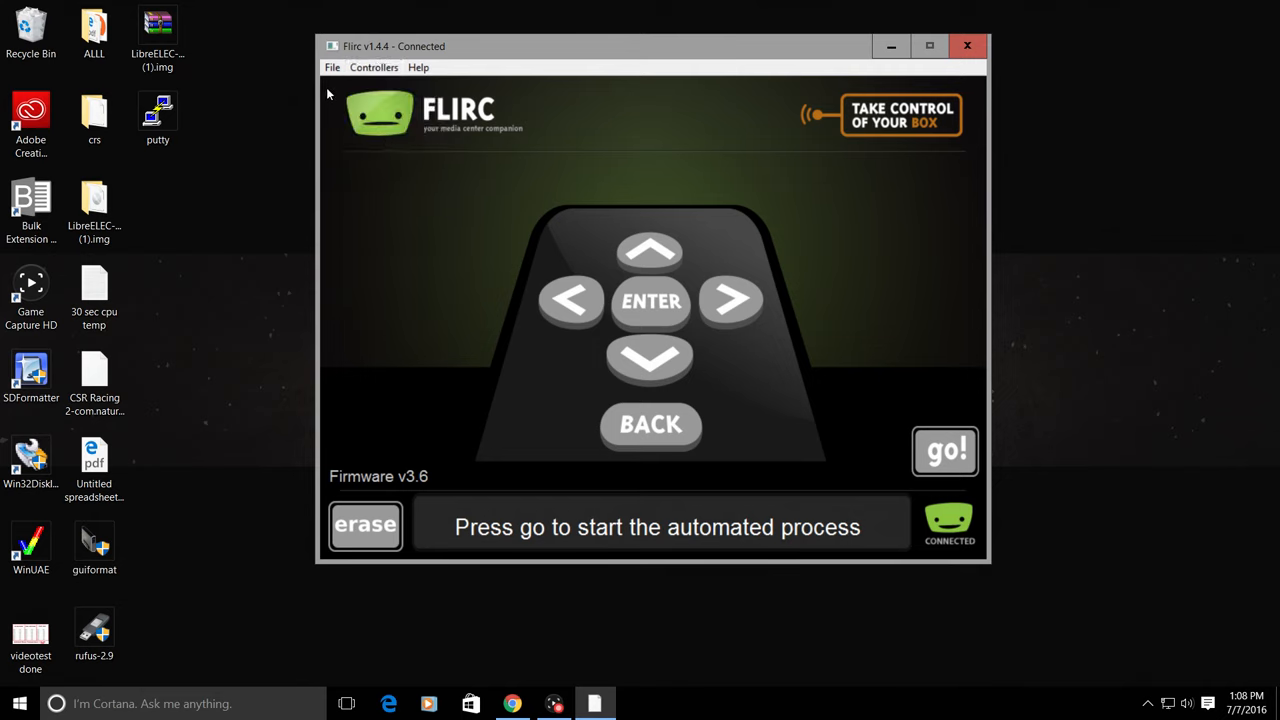
left_click(375, 67)
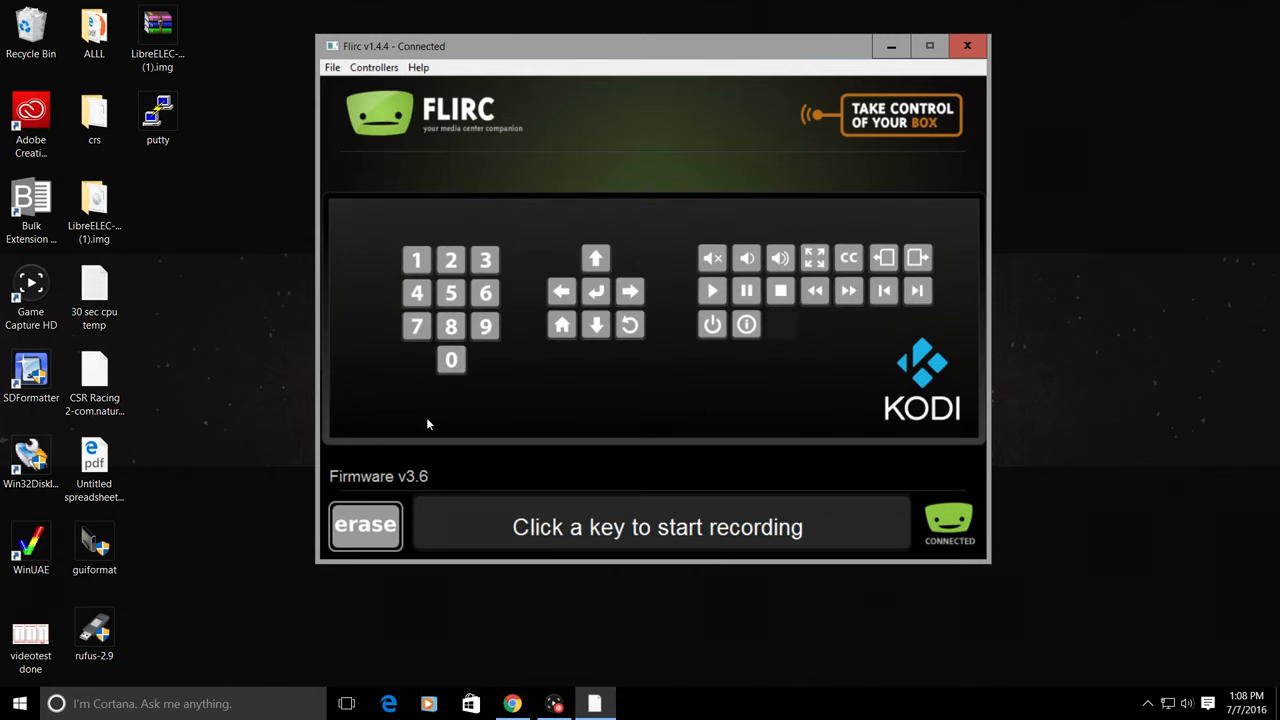
Record Samsung remote buttons for Kodi keys 1, 2 and 4.
left_click(416, 260)
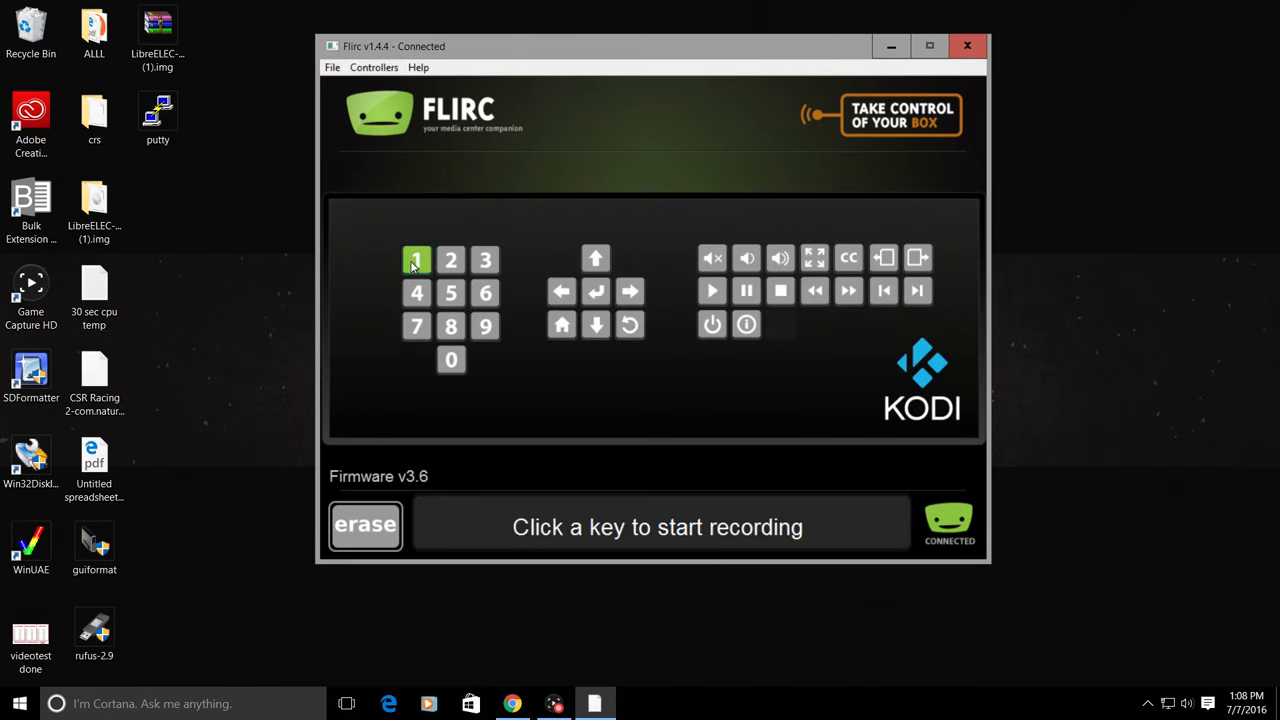
mouse_move(565, 234)
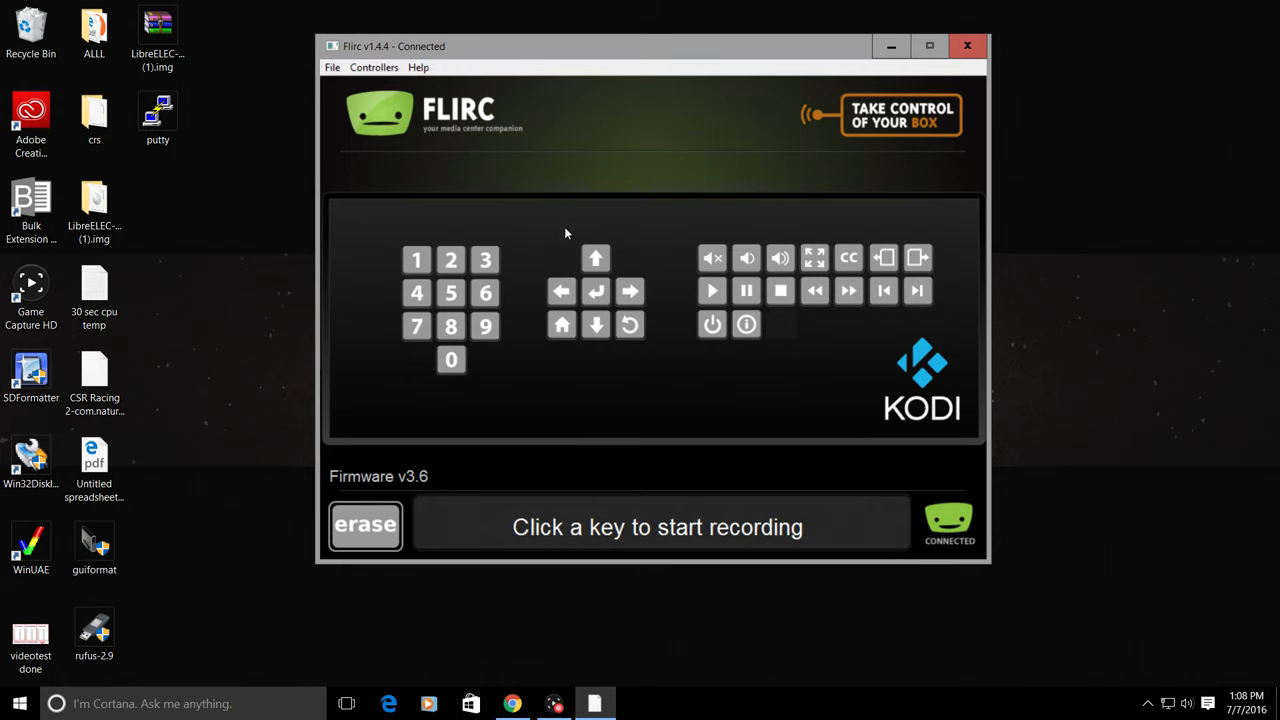
left_click(416, 259)
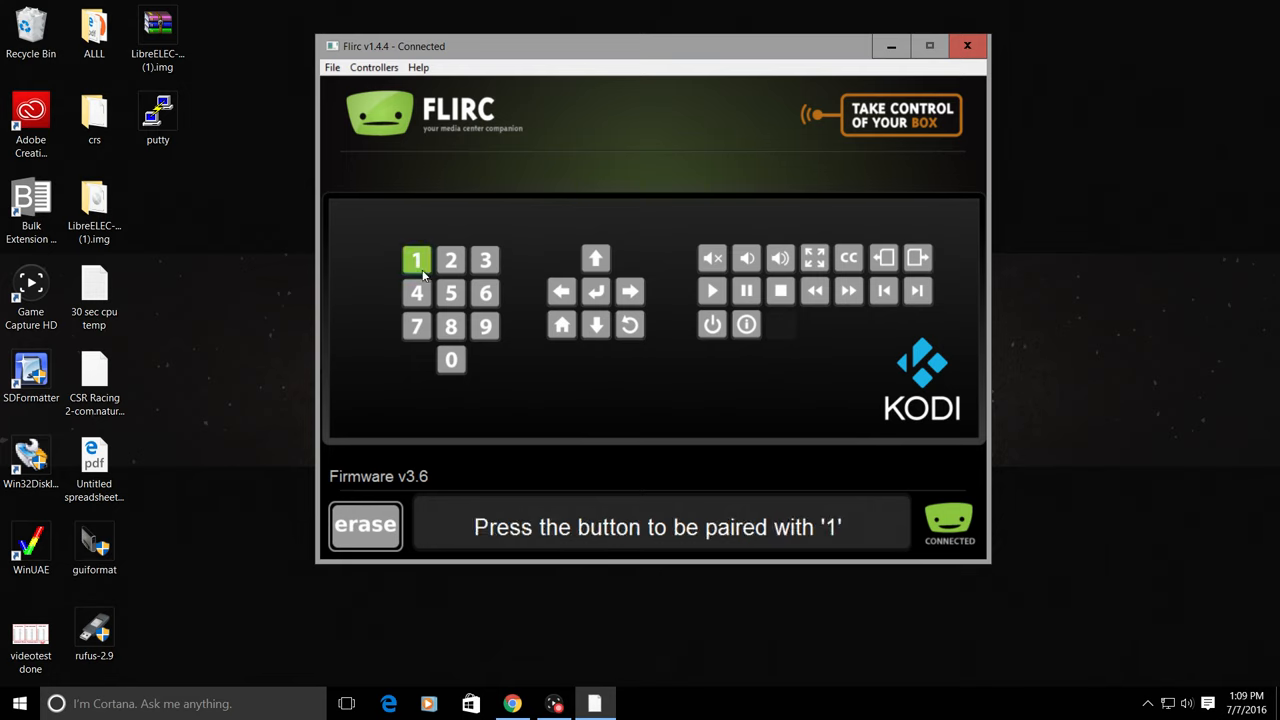
left_click(416, 259)
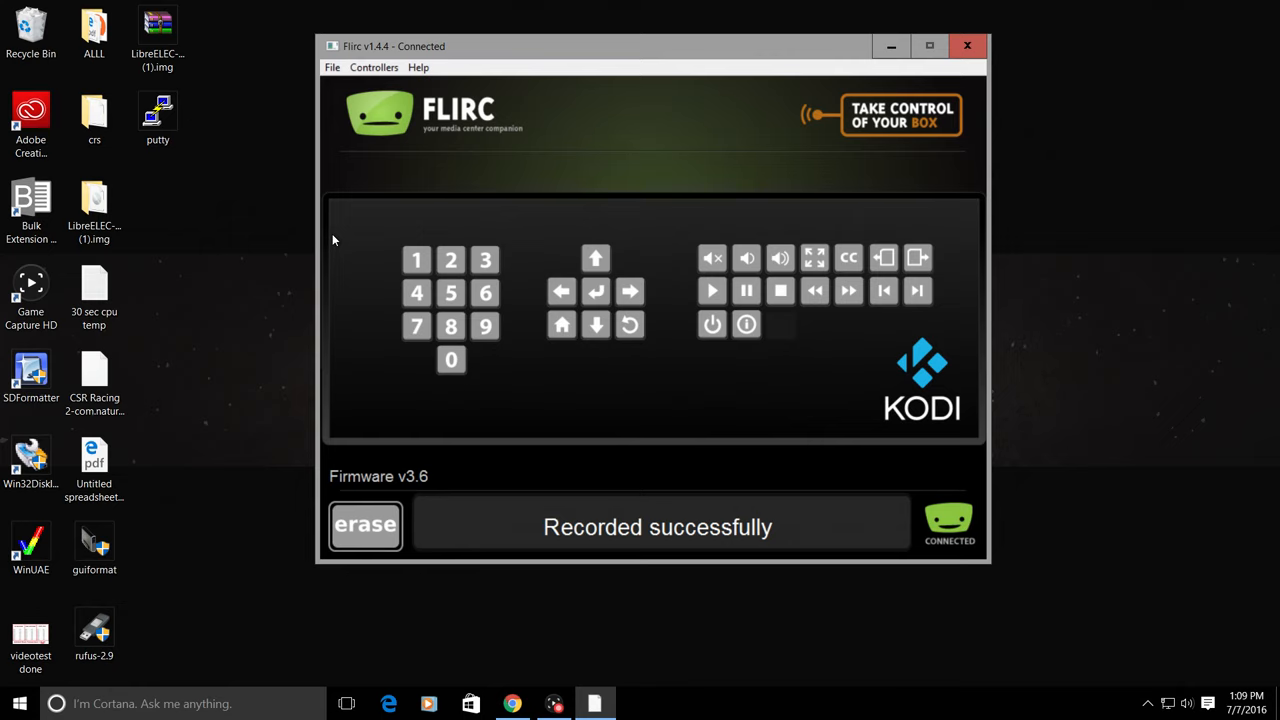
left_click(450, 259)
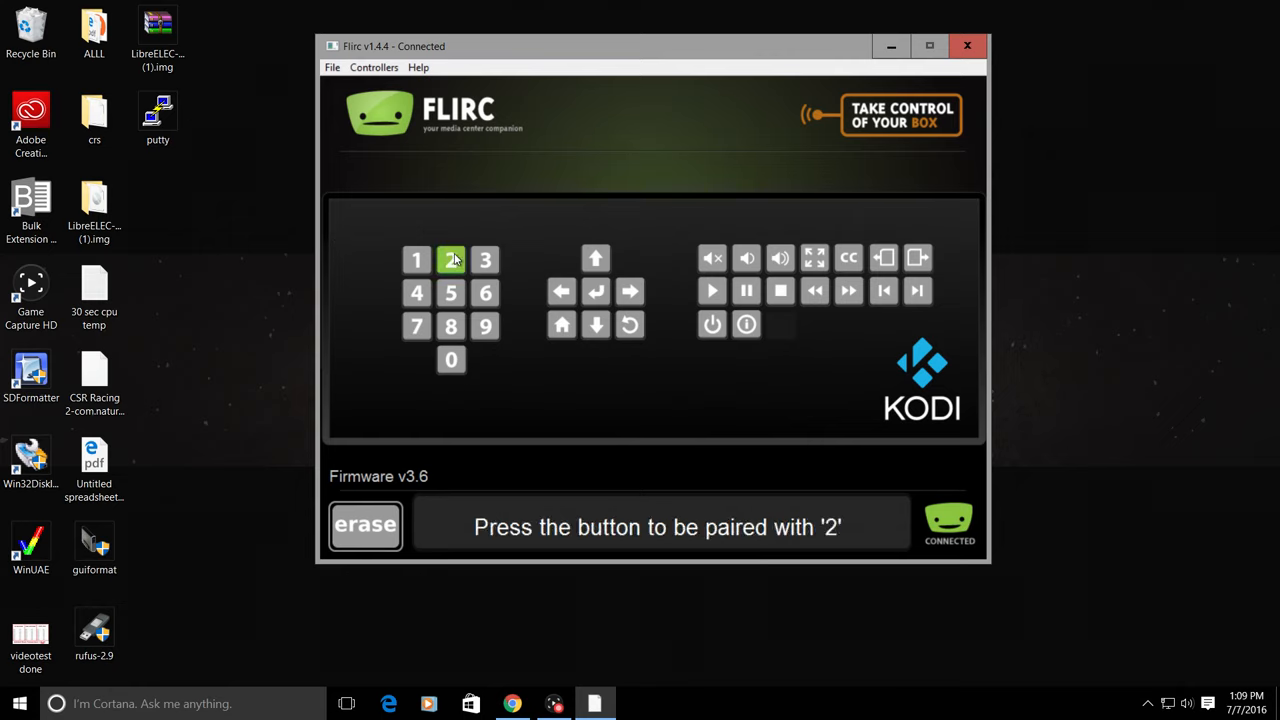
left_click(484, 259)
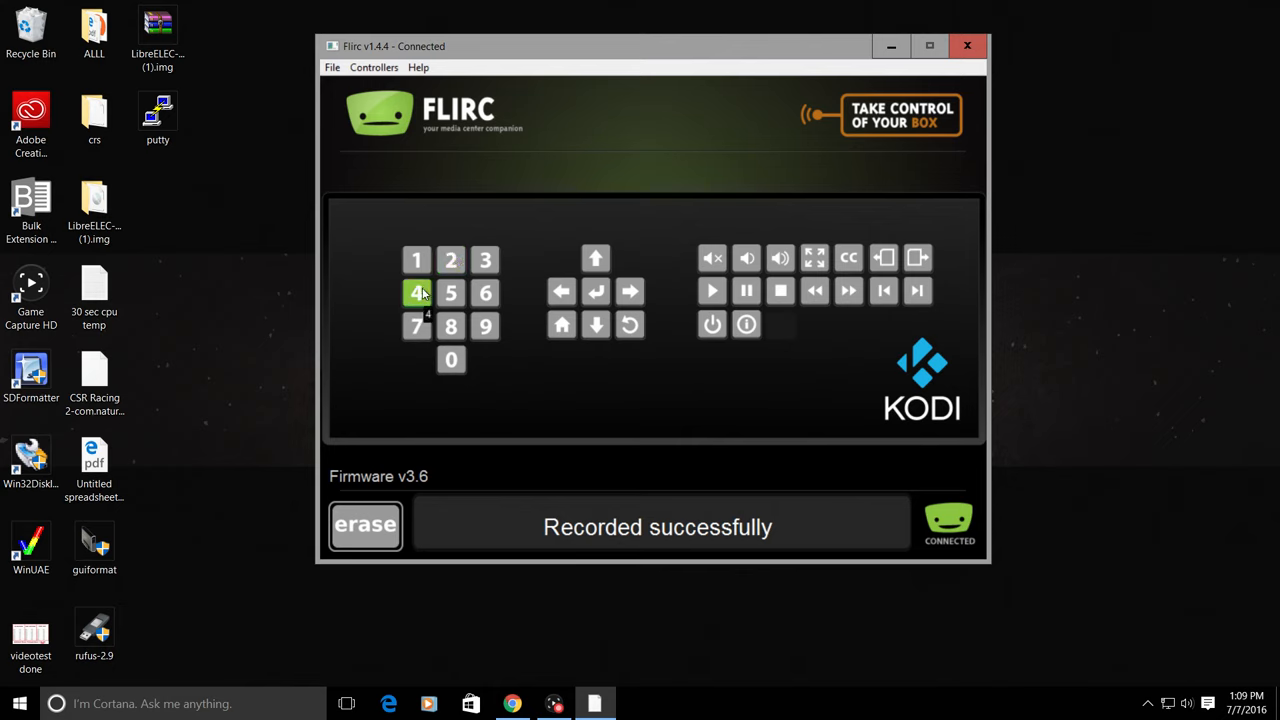
Record remote buttons for the home and shutdown keys, plus several more Kodi keys.
left_click(560, 324)
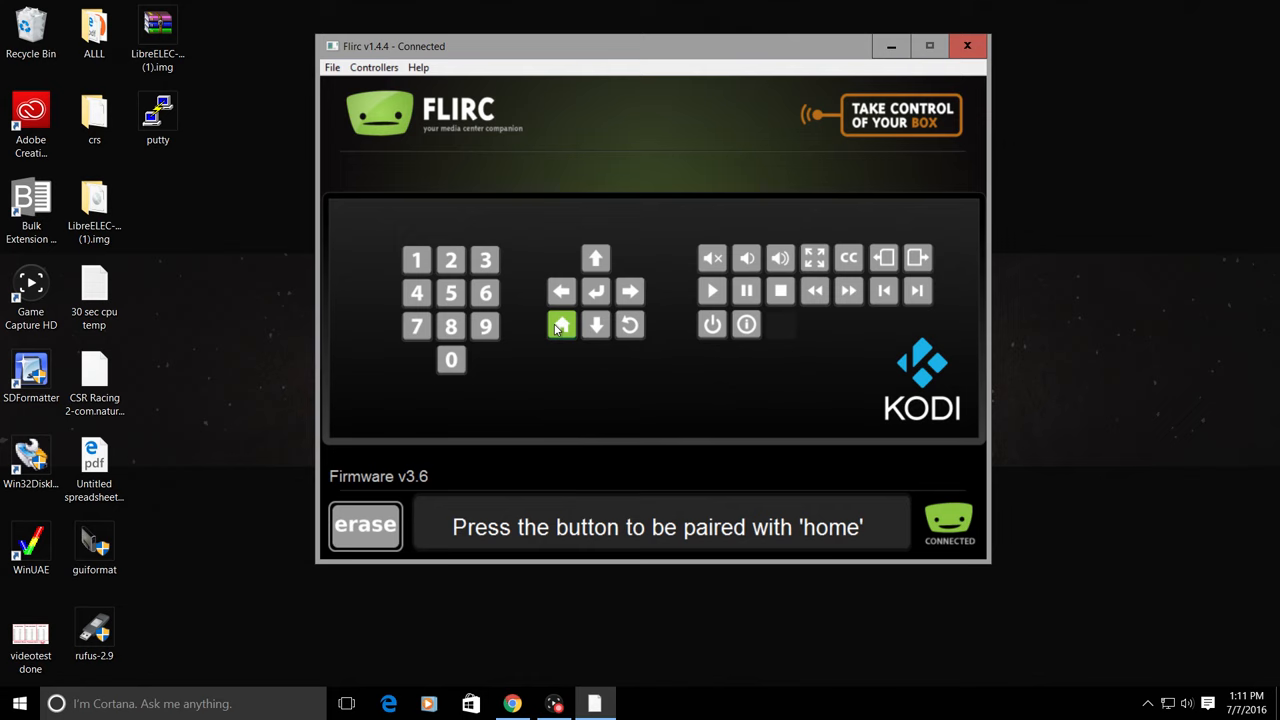
left_click(711, 324)
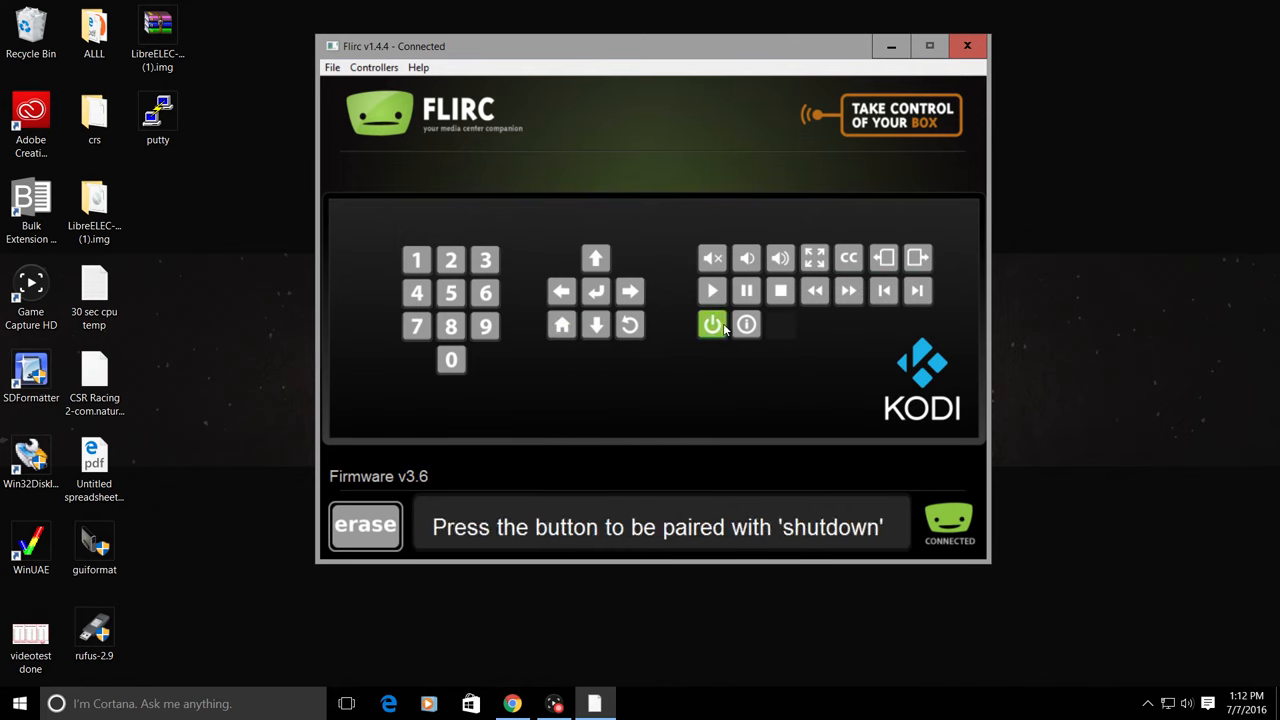
left_click(712, 324)
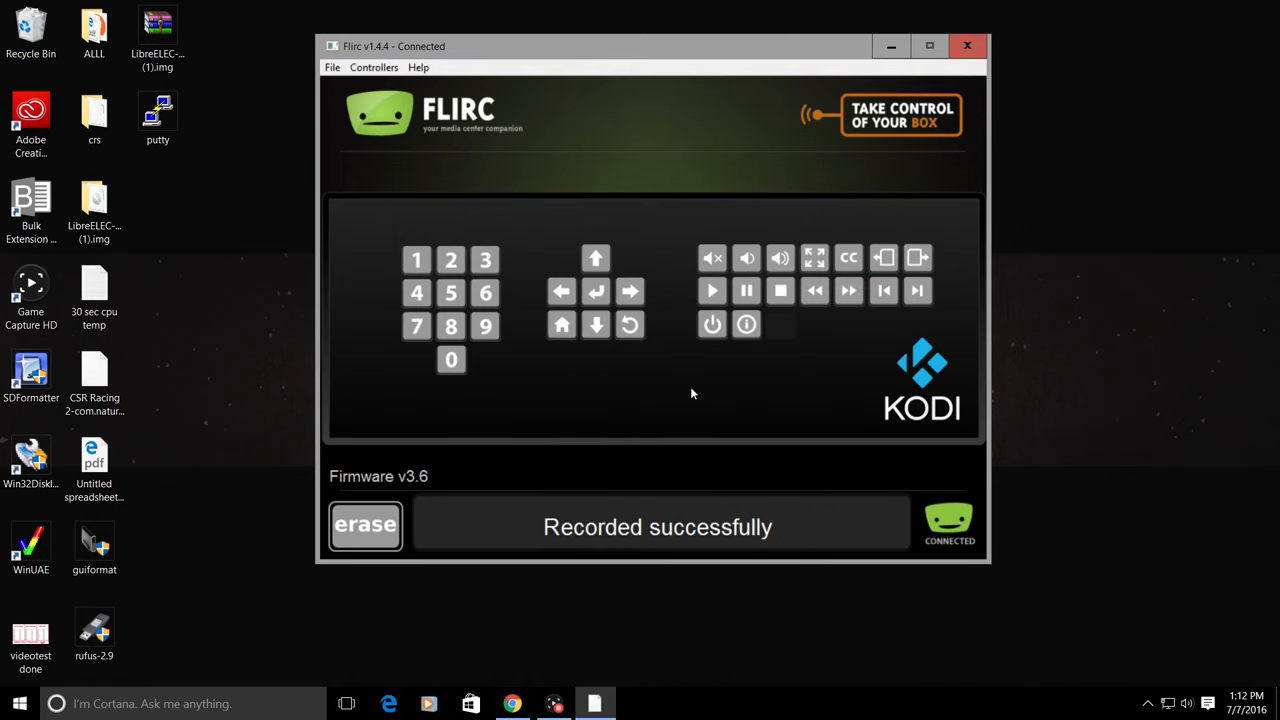
left_click(416, 259)
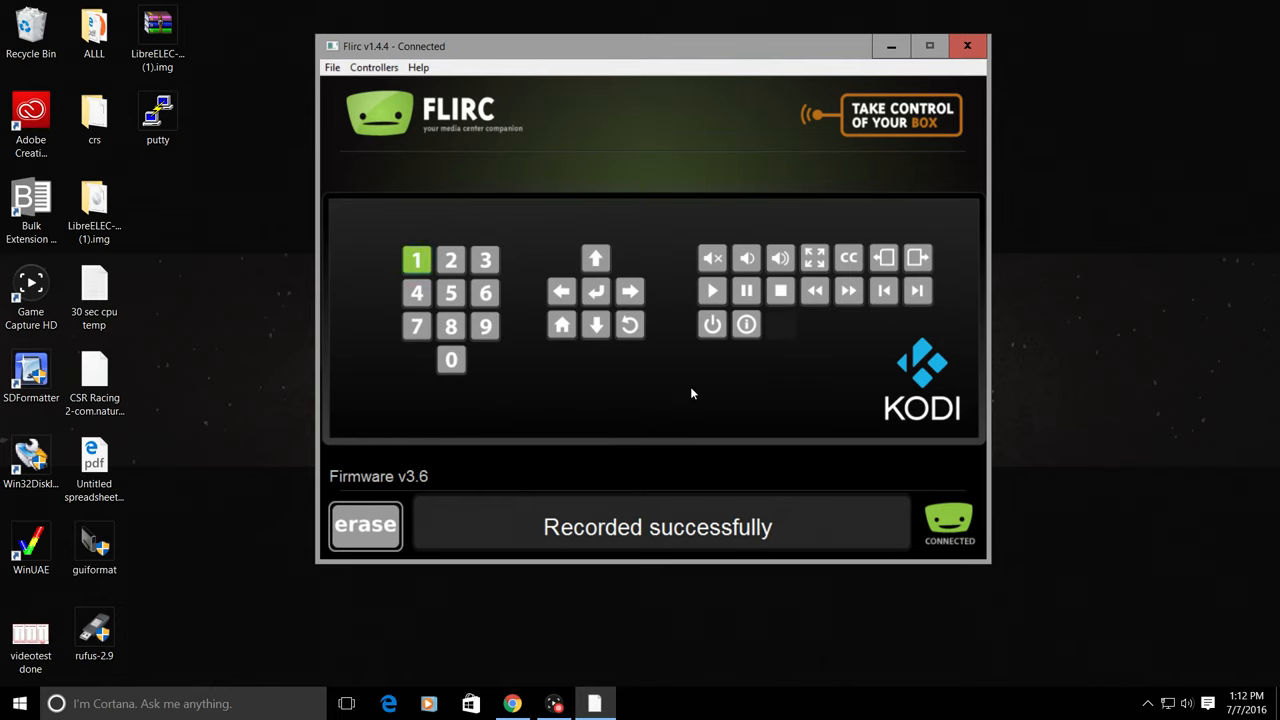
left_click(416, 292)
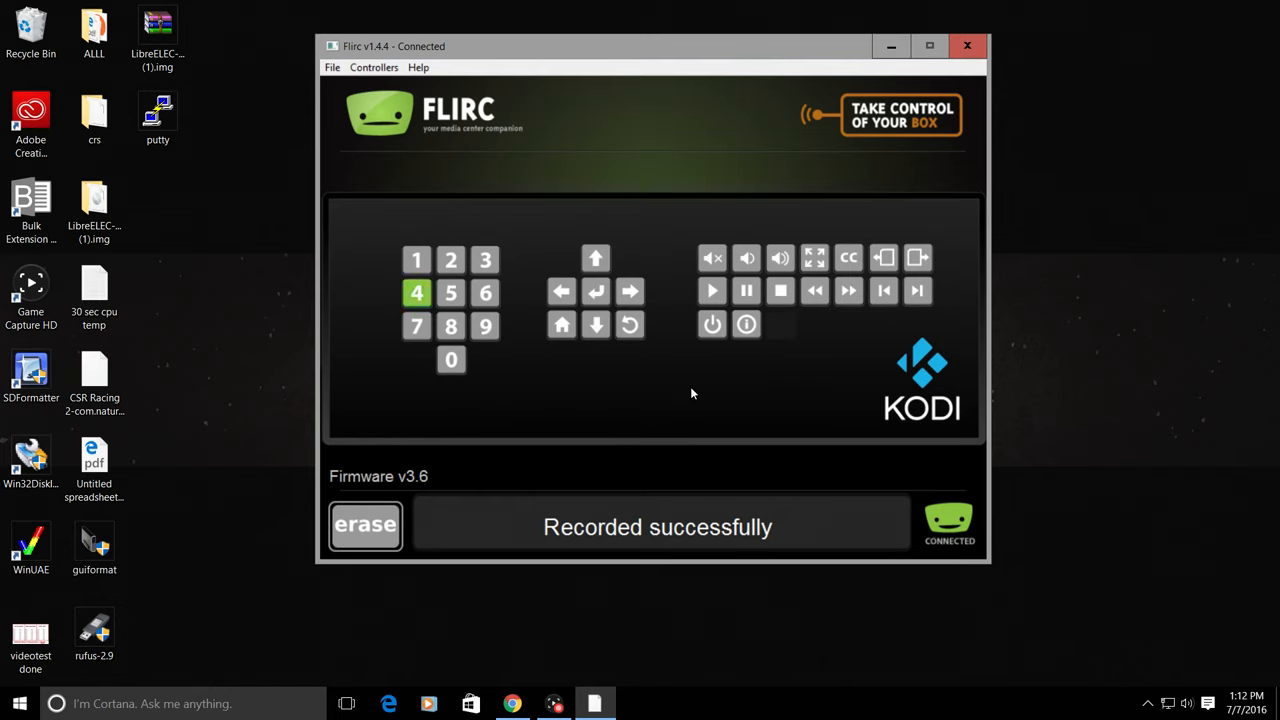
left_click(416, 326)
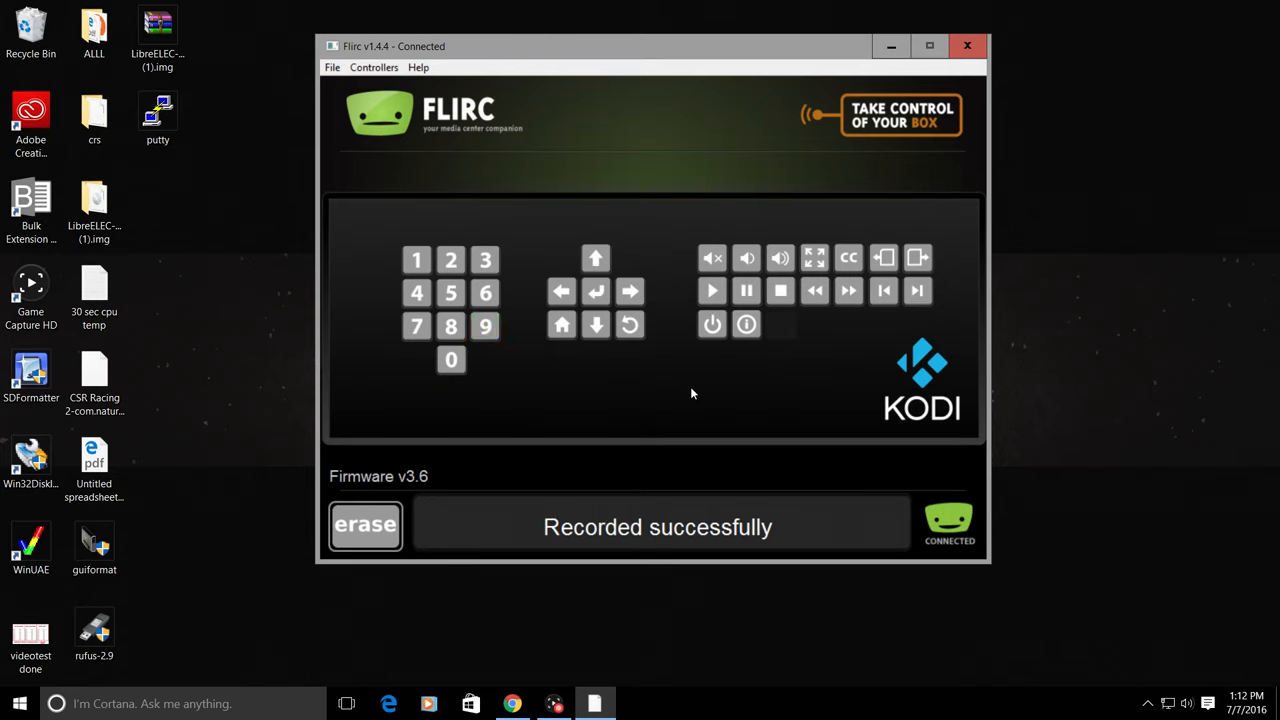
left_click(595, 292)
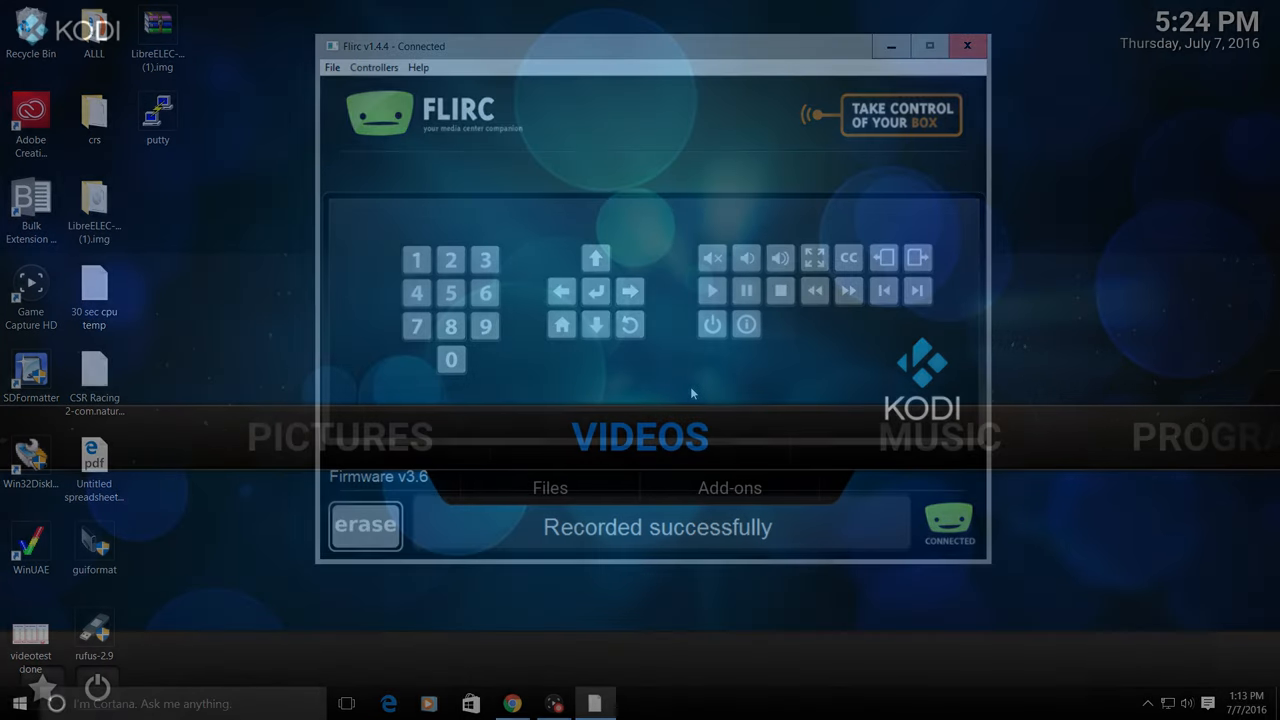
Switch to the Kodi screen and move left across the home menu sections.
left_click(966, 46)
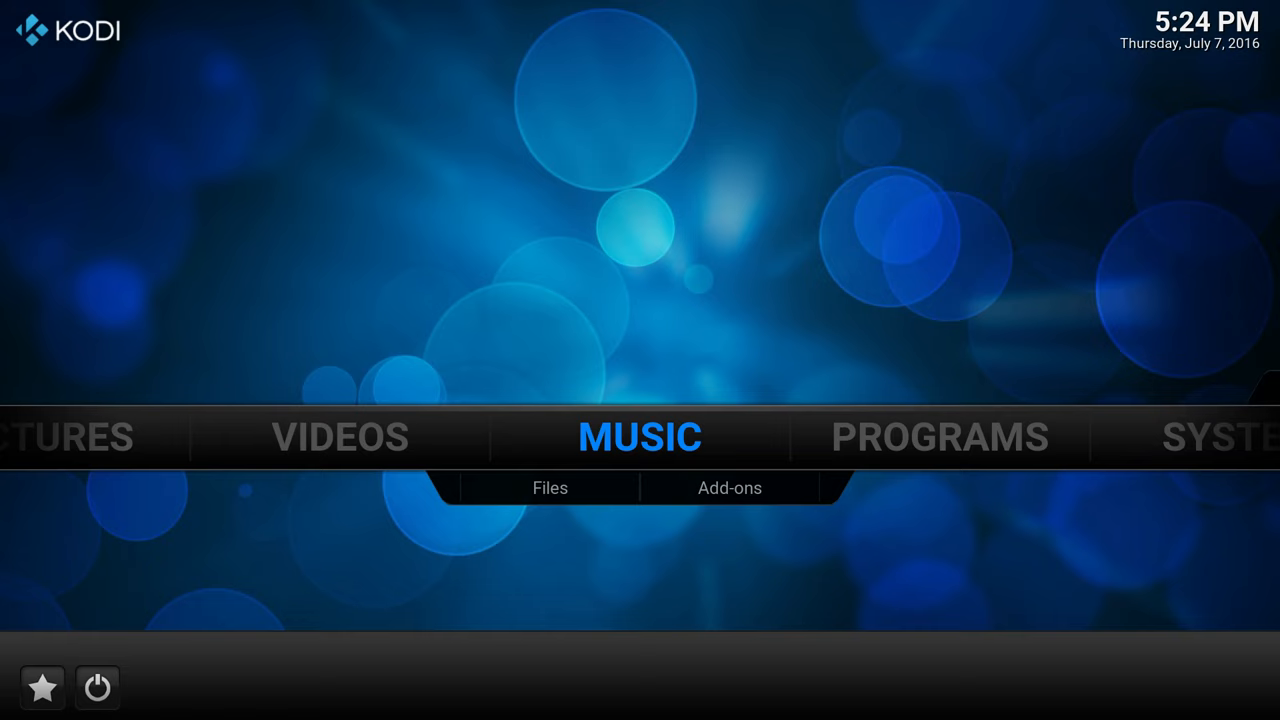
key("Left")
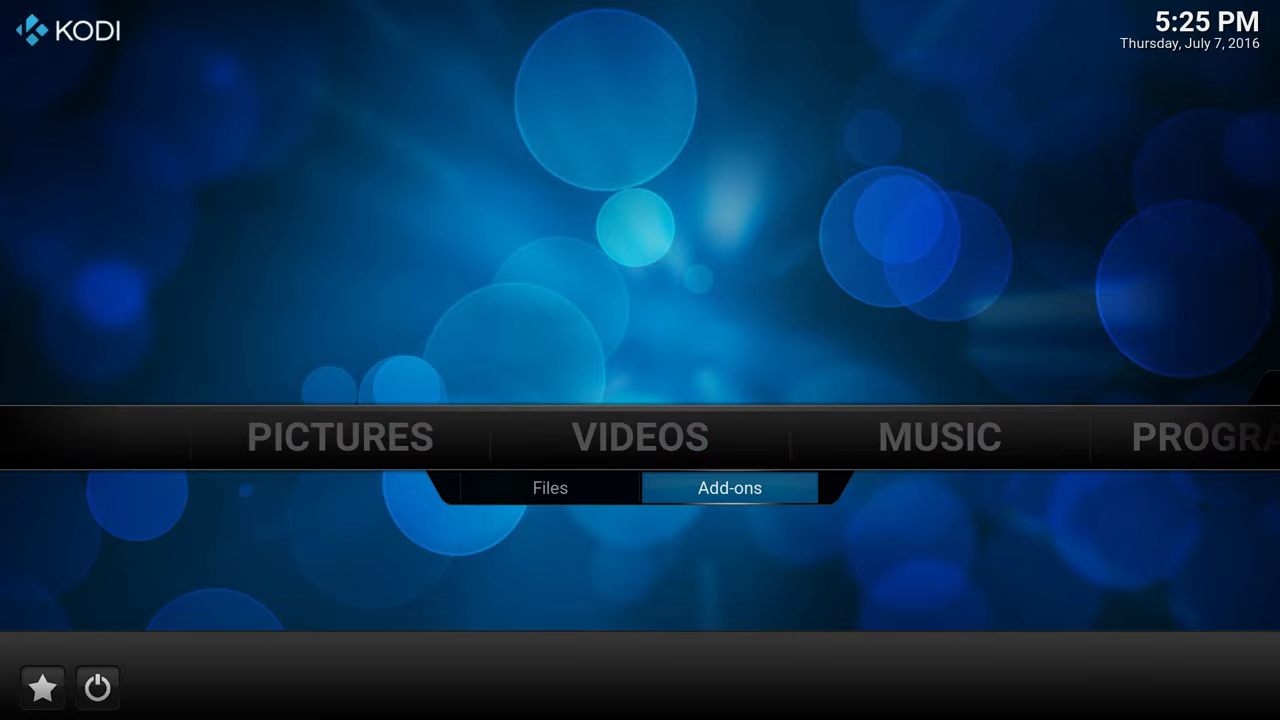
Open the YouTube video add-on and browse the saved 'big buck bunny' search results.
left_click(728, 487)
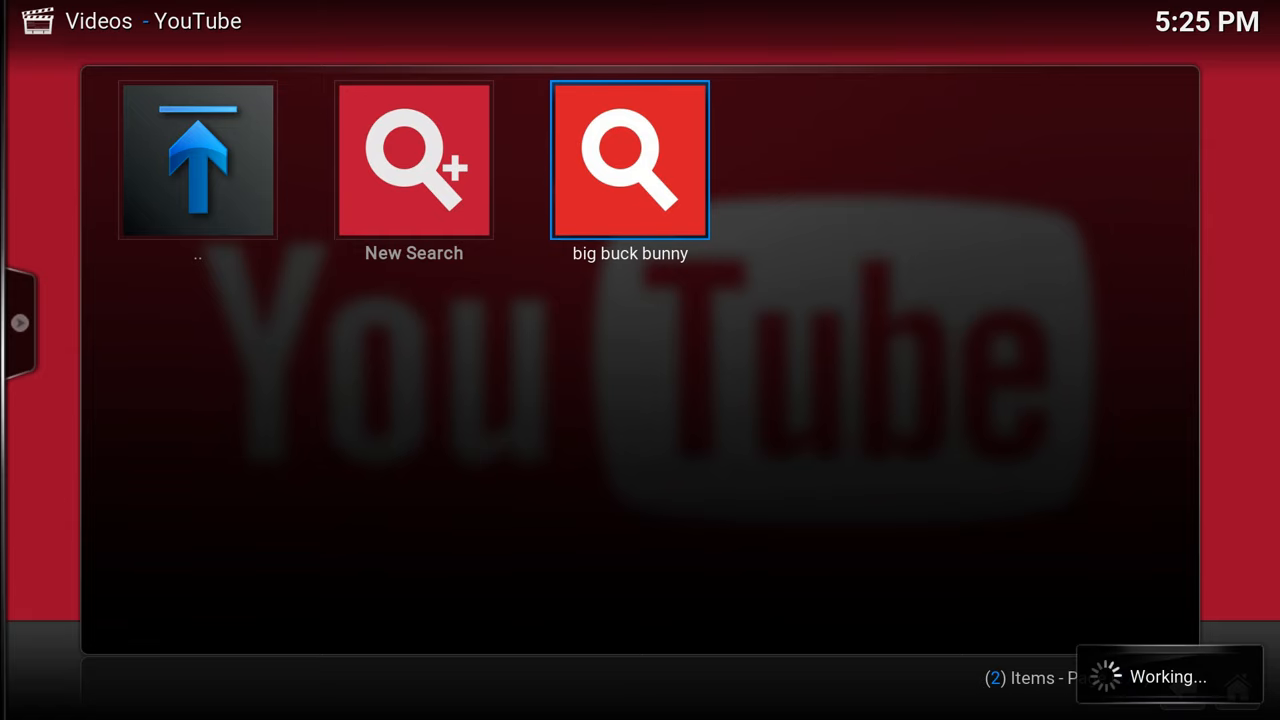
left_click(630, 160)
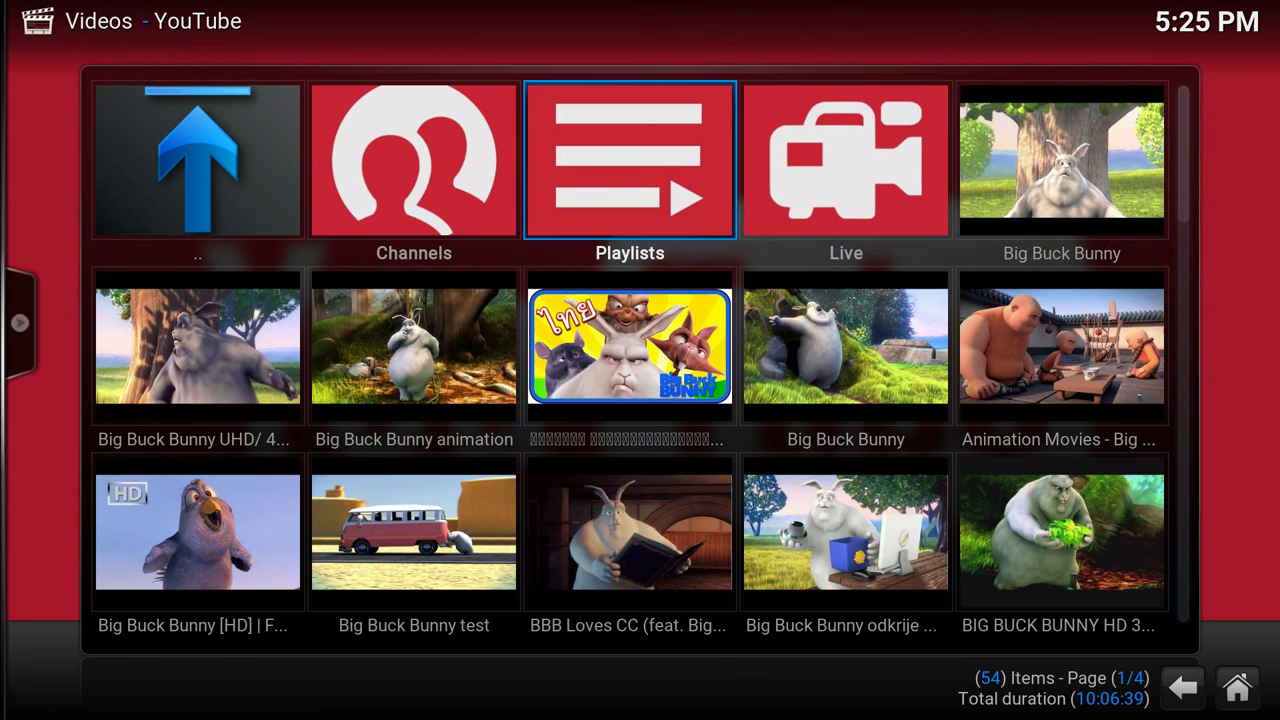
key("Down")
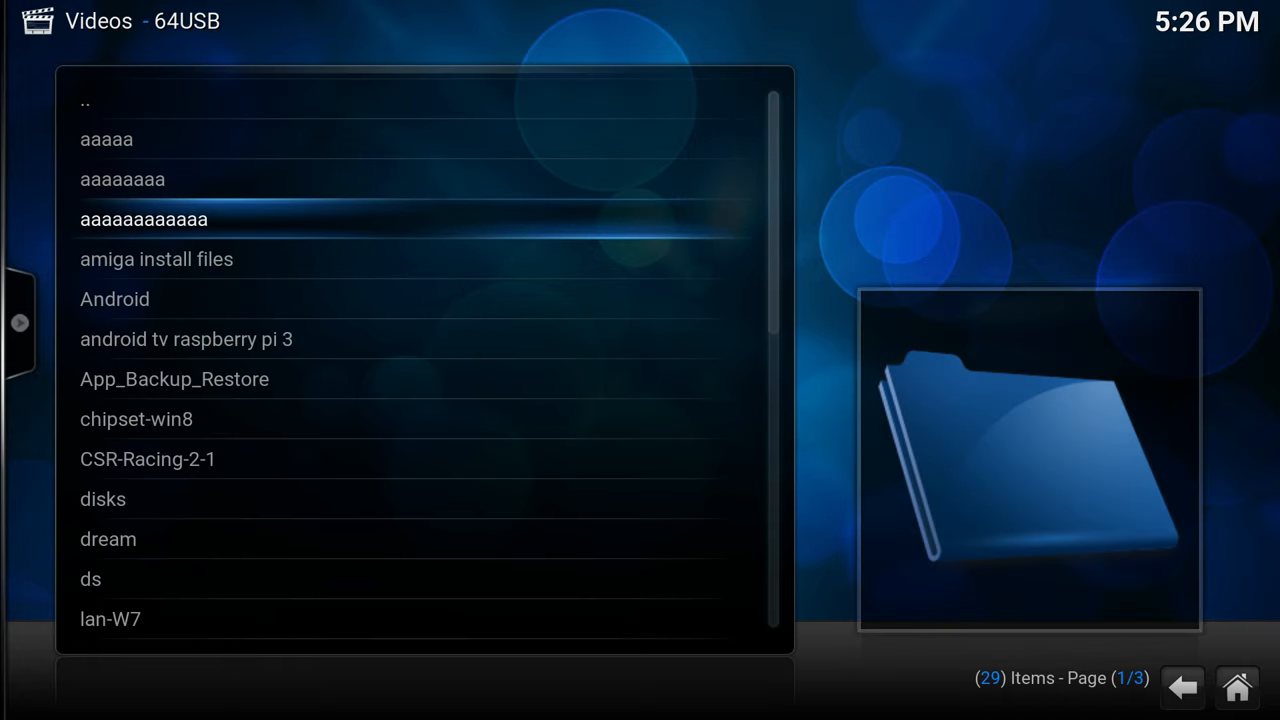
Open the aaaaaaaaaaaa folder and play Big_Buck_Bunny_1080p_surround_FrostWire.com.avi.
double_click(143, 219)
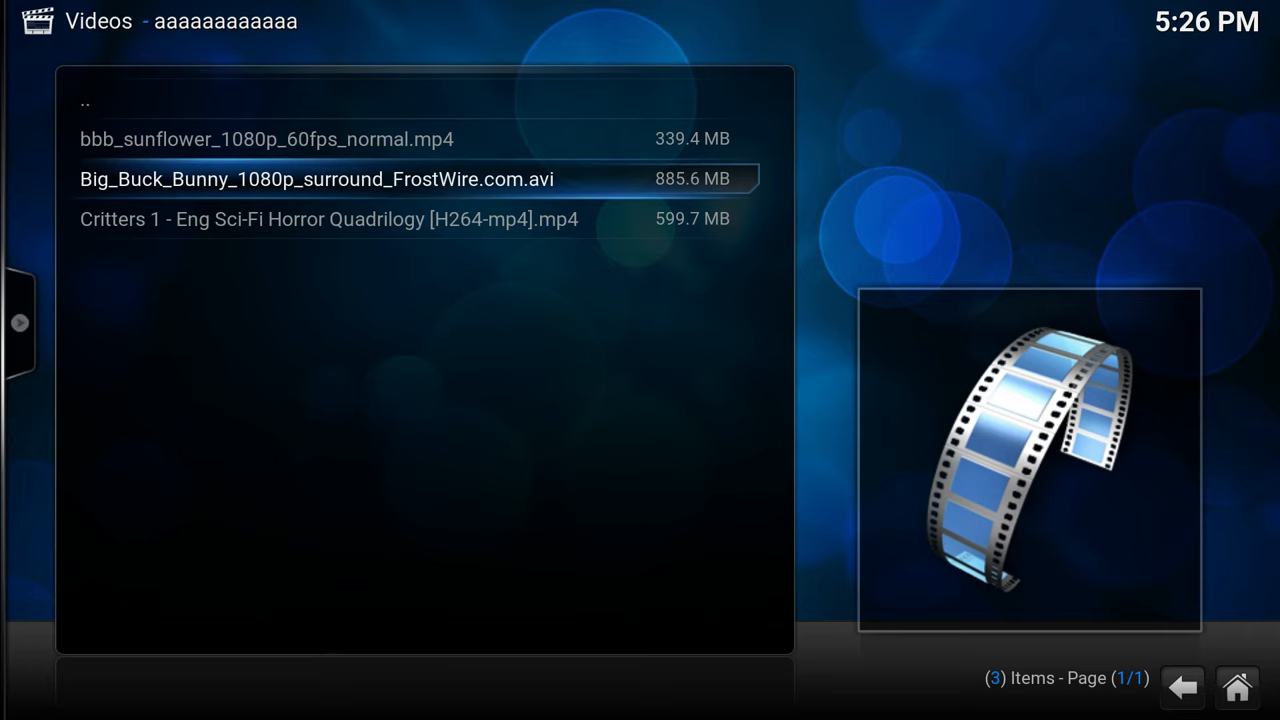
double_click(300, 180)
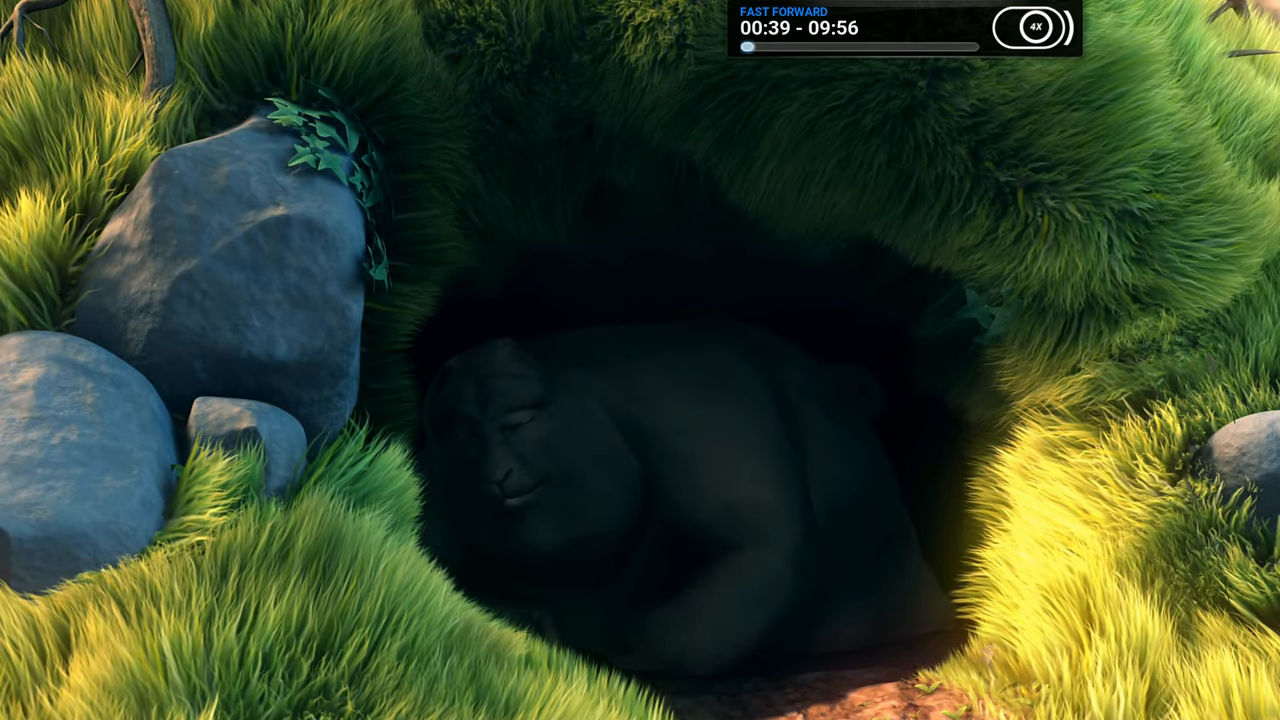